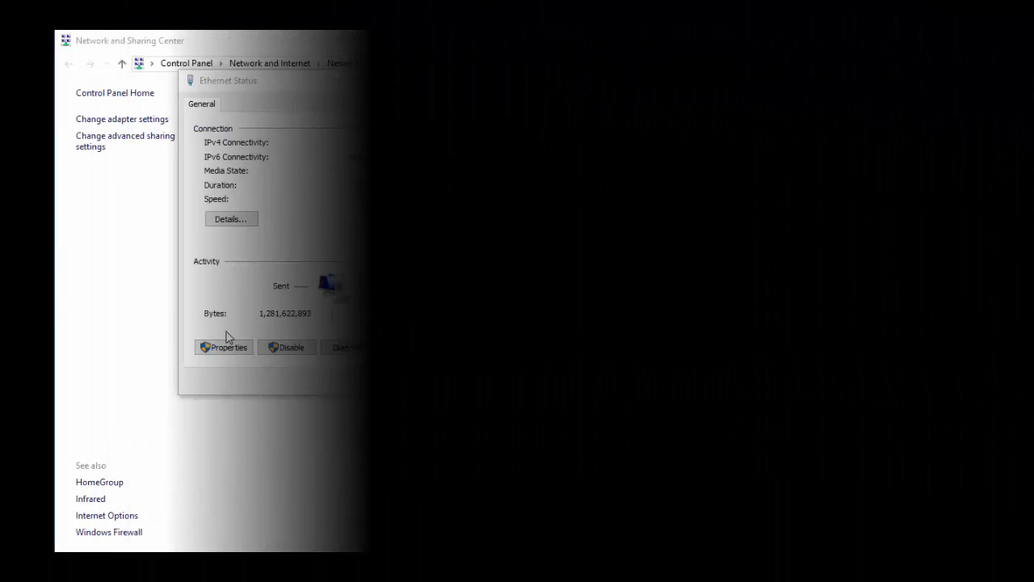
Review the Ethernet adapter's IPv4 advanced settings: IP 192.168.1.18, gateway 192.168.1.2.
left_click(223, 345)
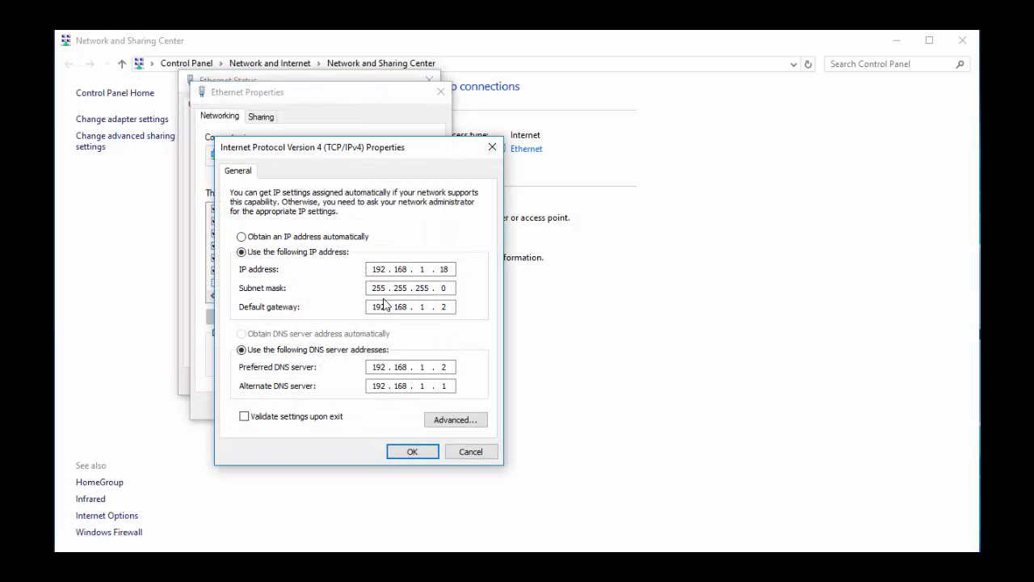
left_click(455, 420)
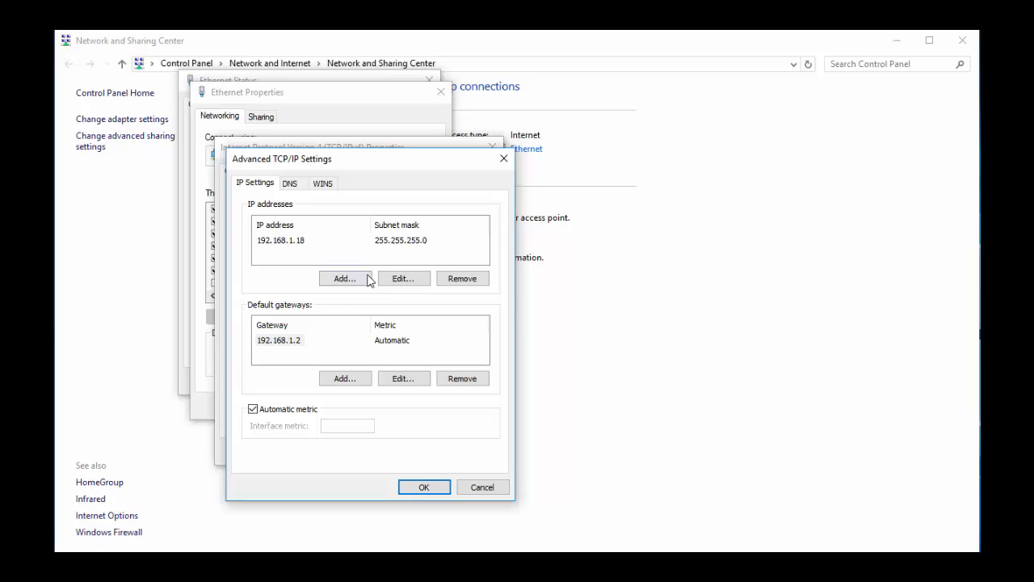
left_click(345, 278)
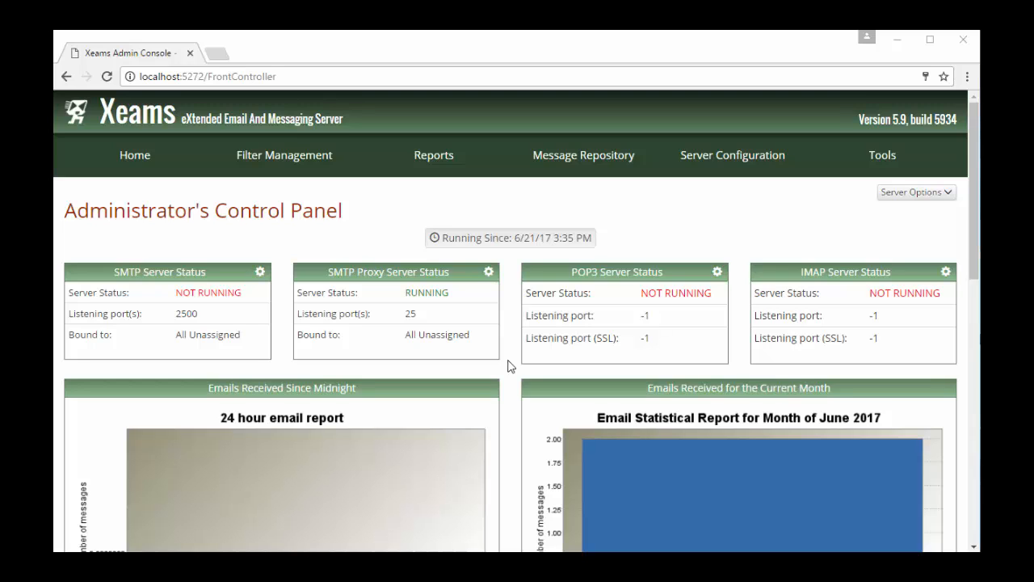
Set the SMTP Proxy server's Bind To address to 192.168.1.18 and save.
left_click(488, 271)
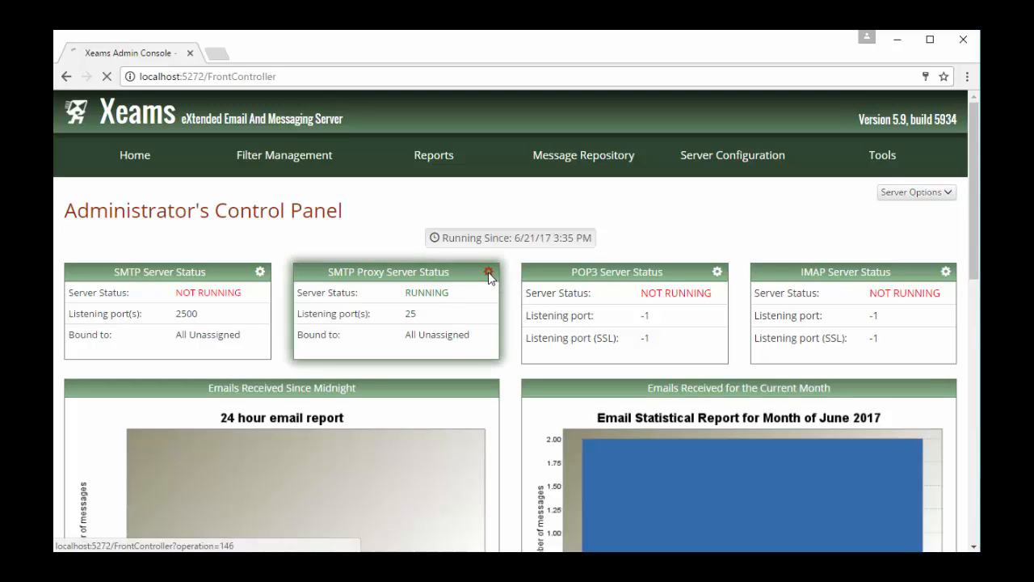
left_click(488, 271)
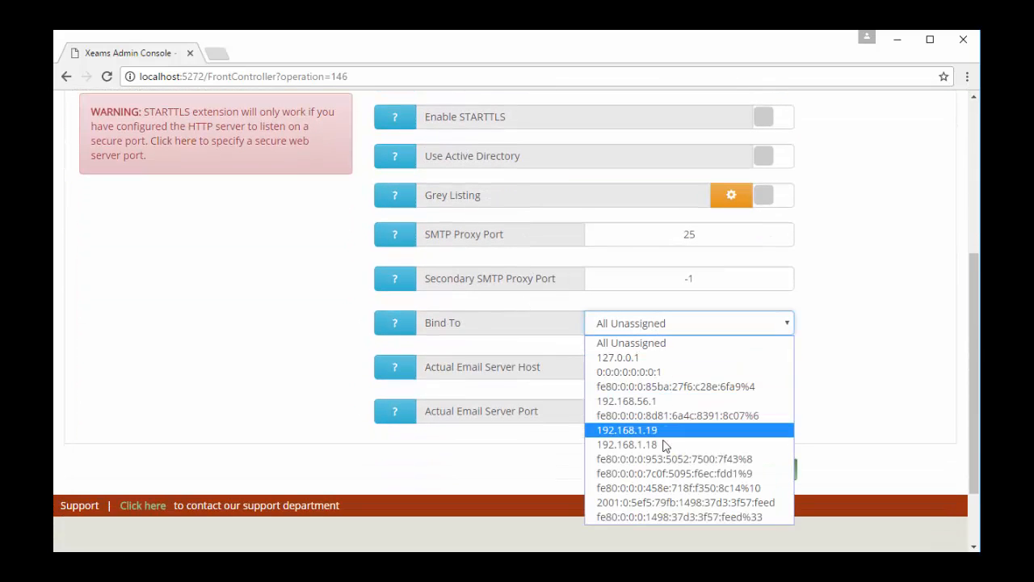
left_click(626, 444)
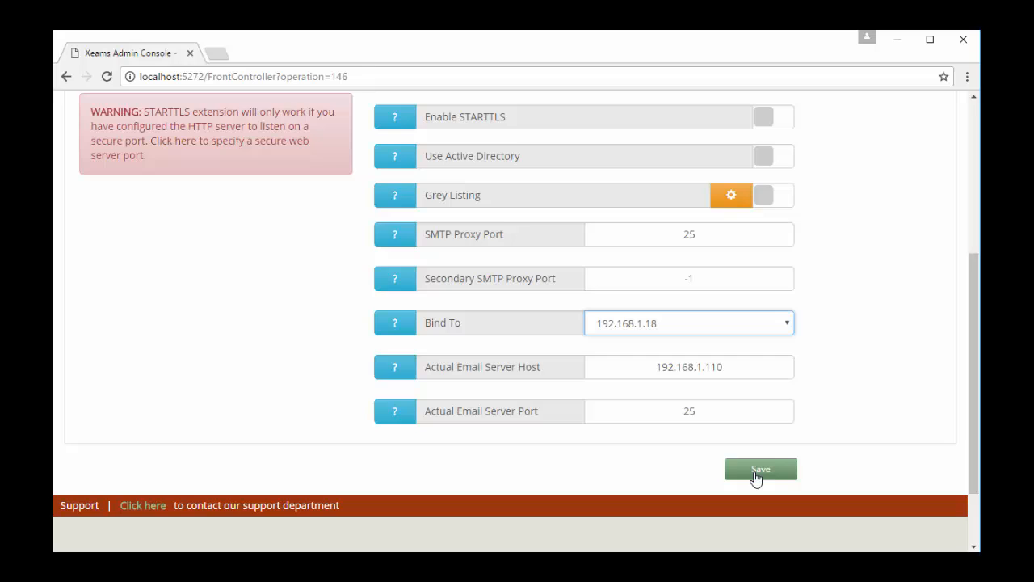
left_click(759, 469)
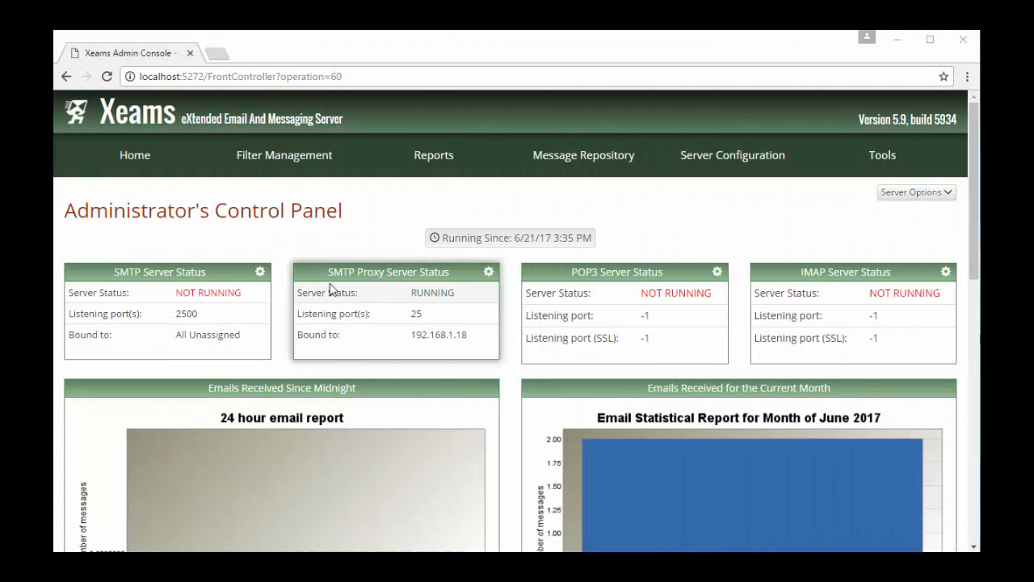
Bind the SMTP server to 192.168.1.19 on primary port 25 and save.
left_click(261, 271)
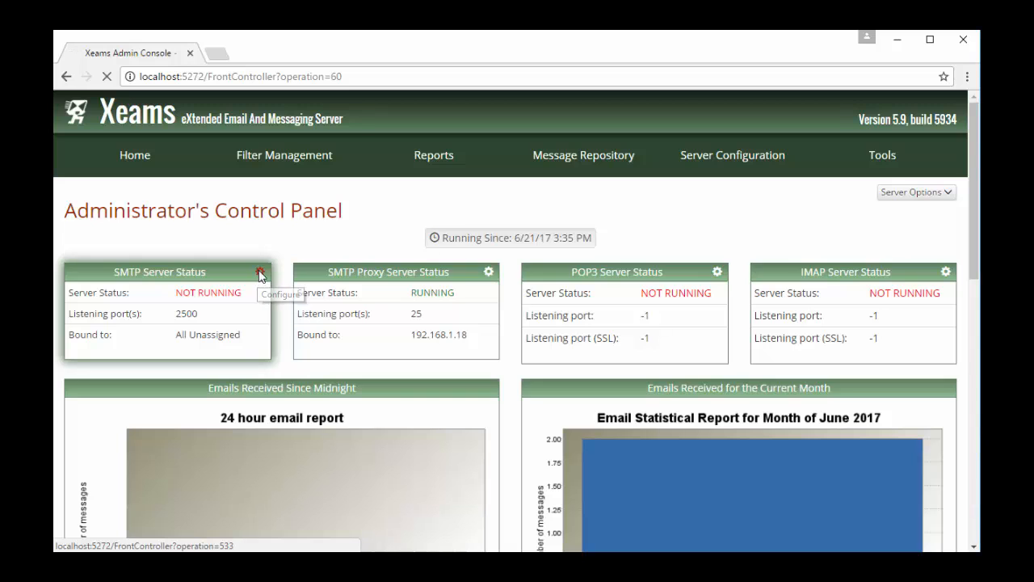
left_click(258, 272)
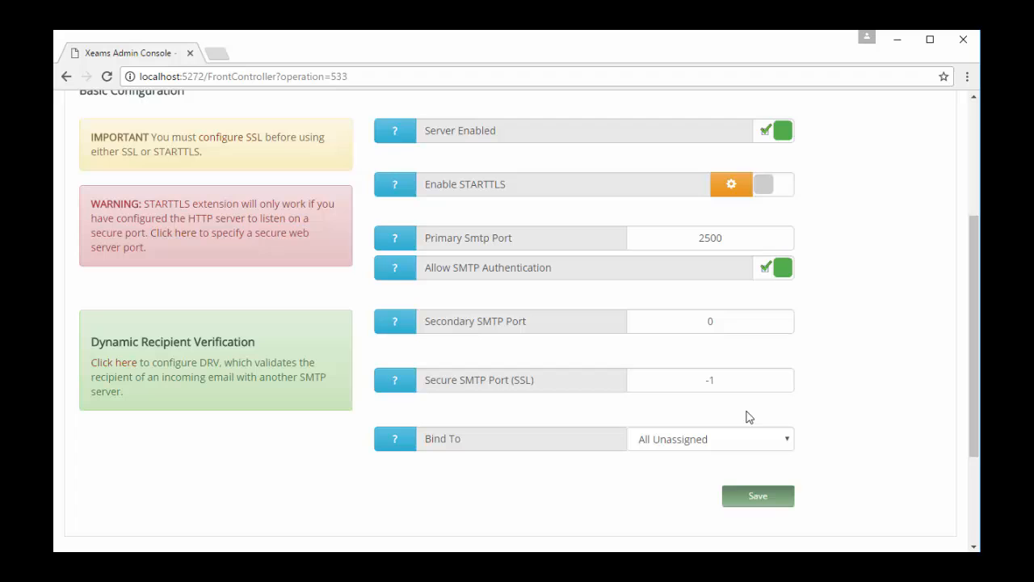
left_click(709, 440)
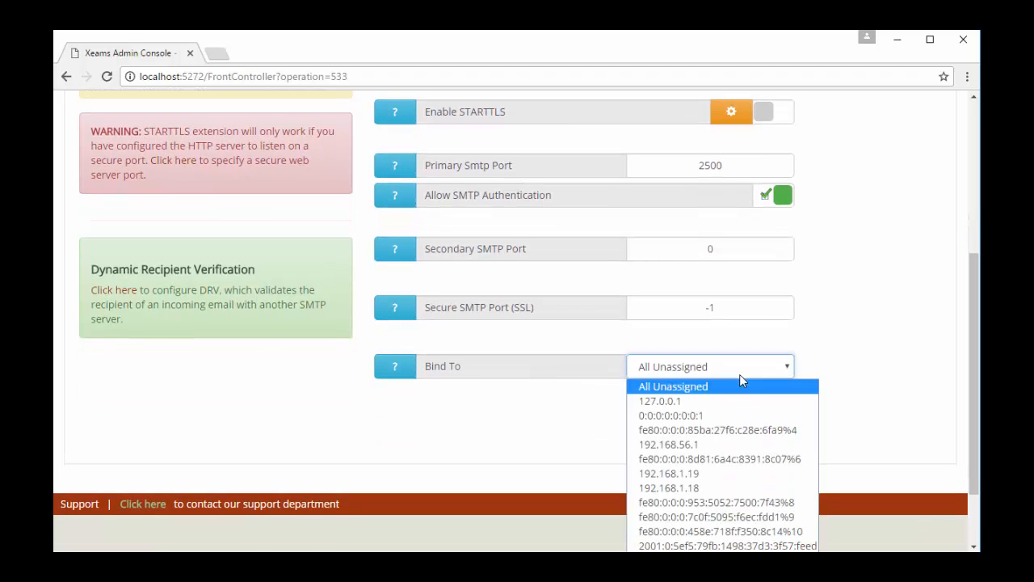
mouse_move(719, 472)
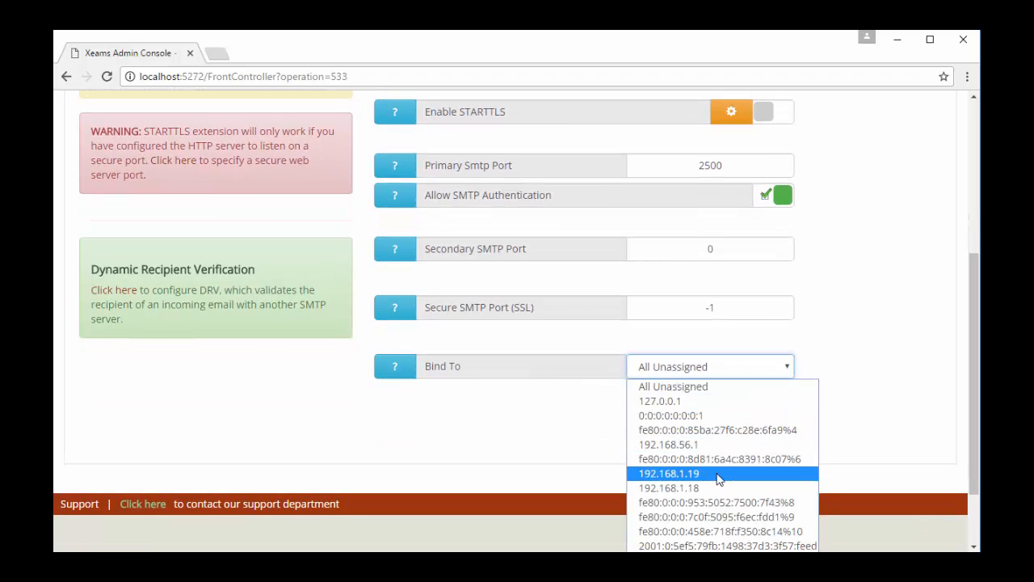
left_click(669, 472)
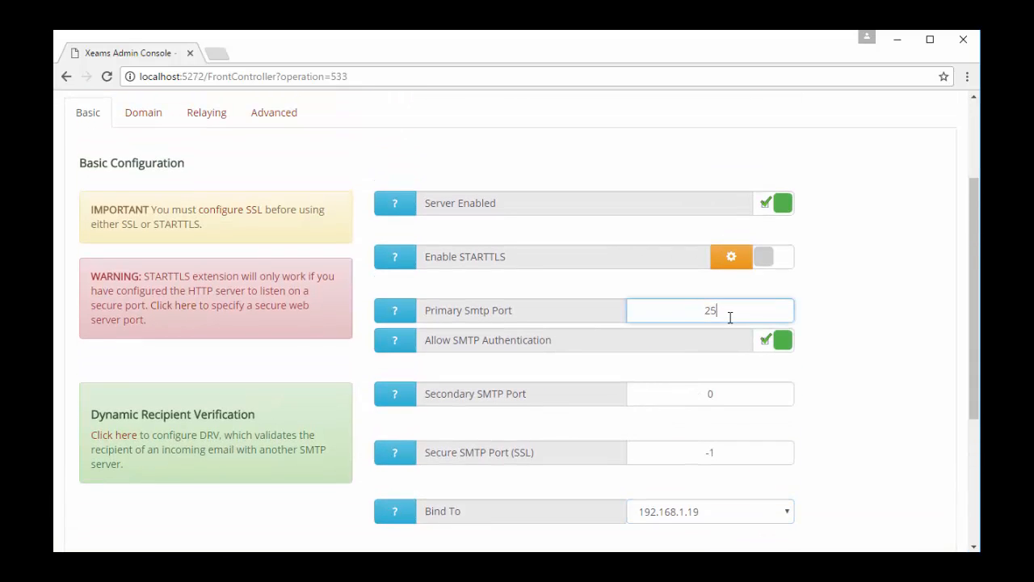
scroll("down", 3)
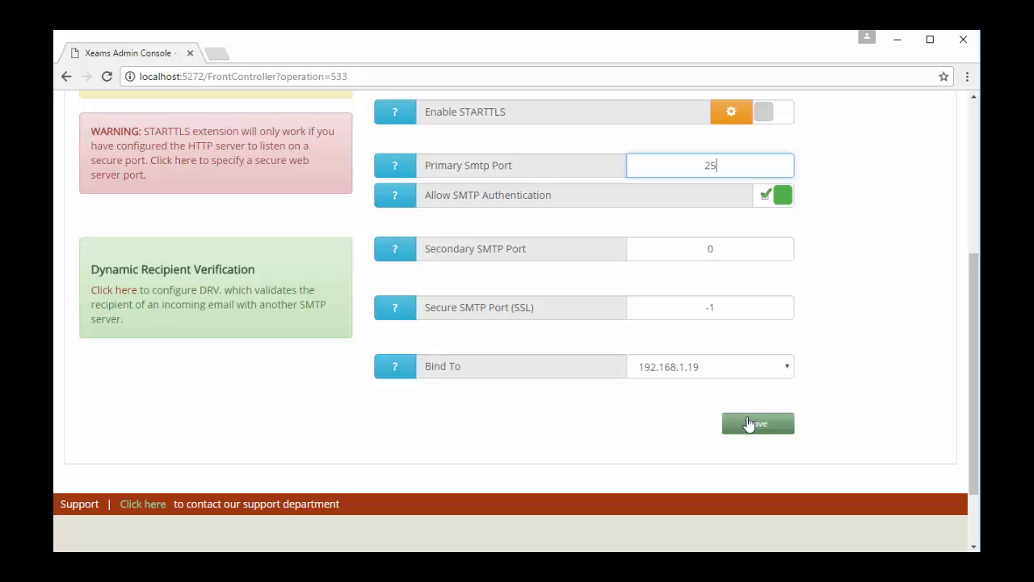
left_click(756, 423)
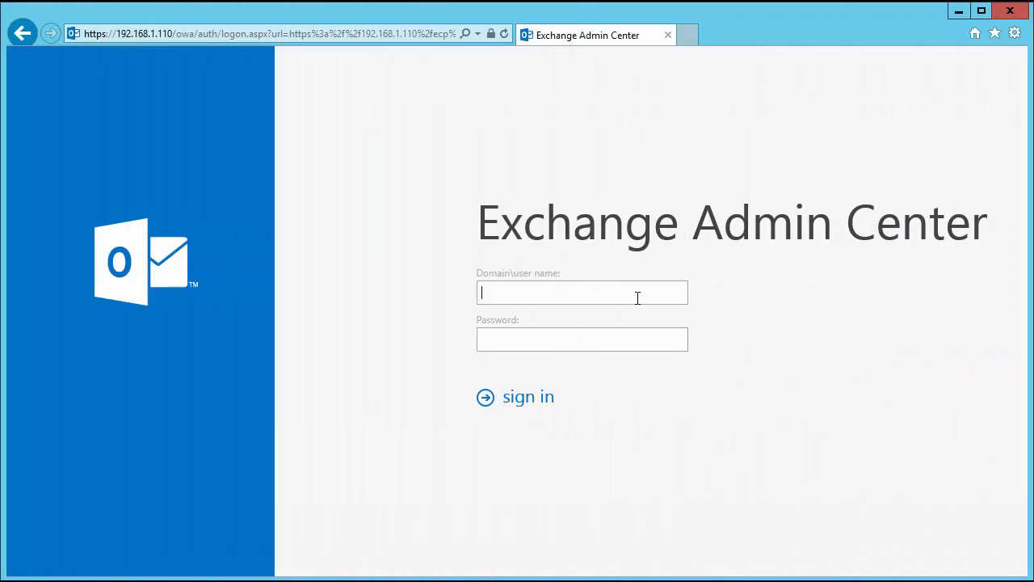
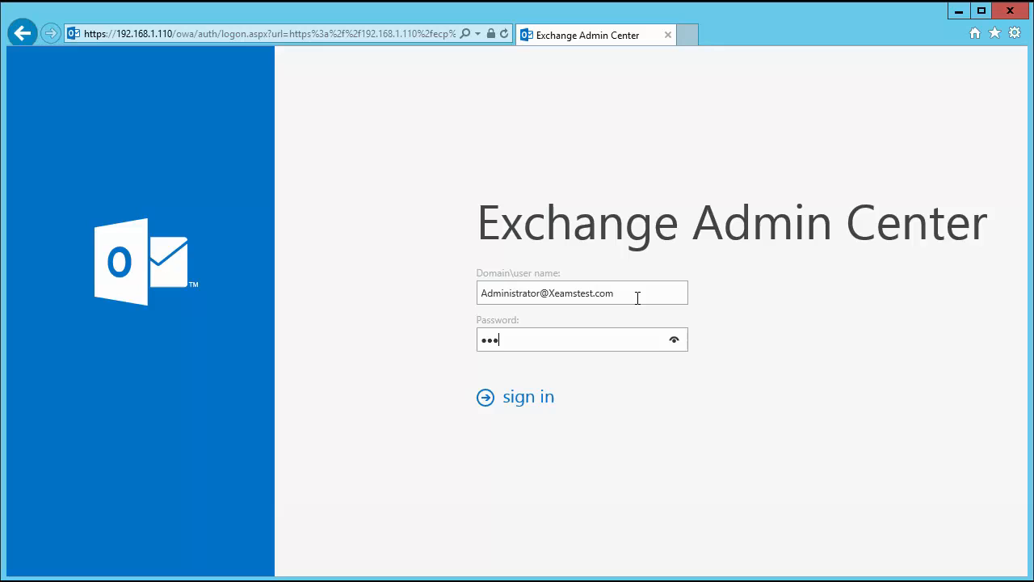
Sign in to Exchange Admin Center as Administrator@Xeamstest with its password.
type("password")
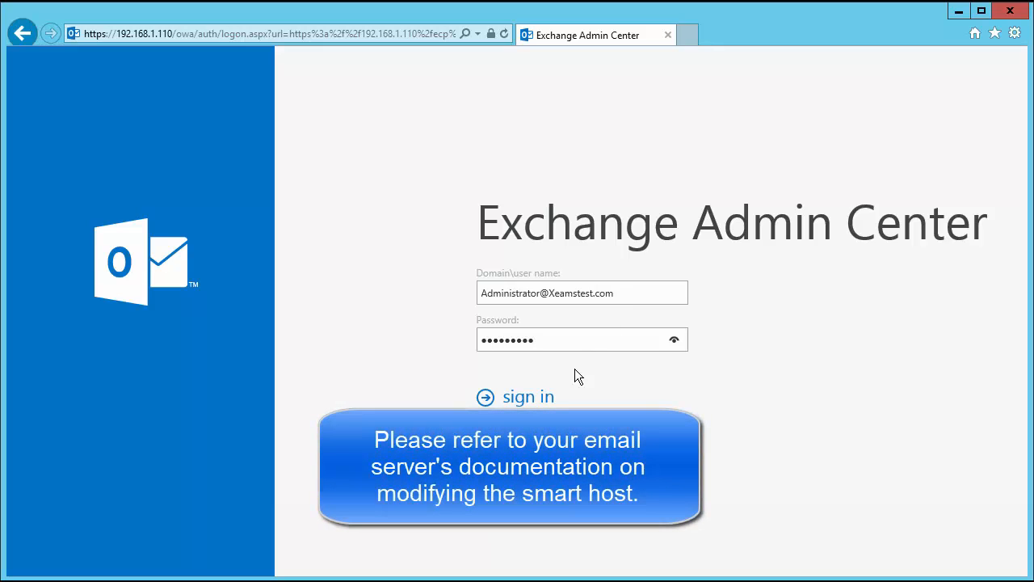
left_click(485, 398)
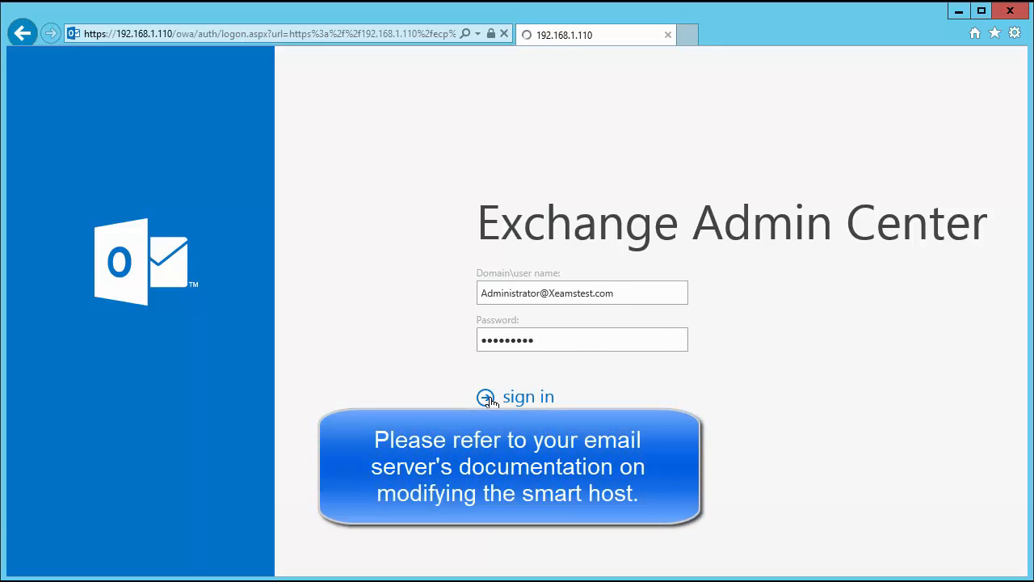
left_click(485, 397)
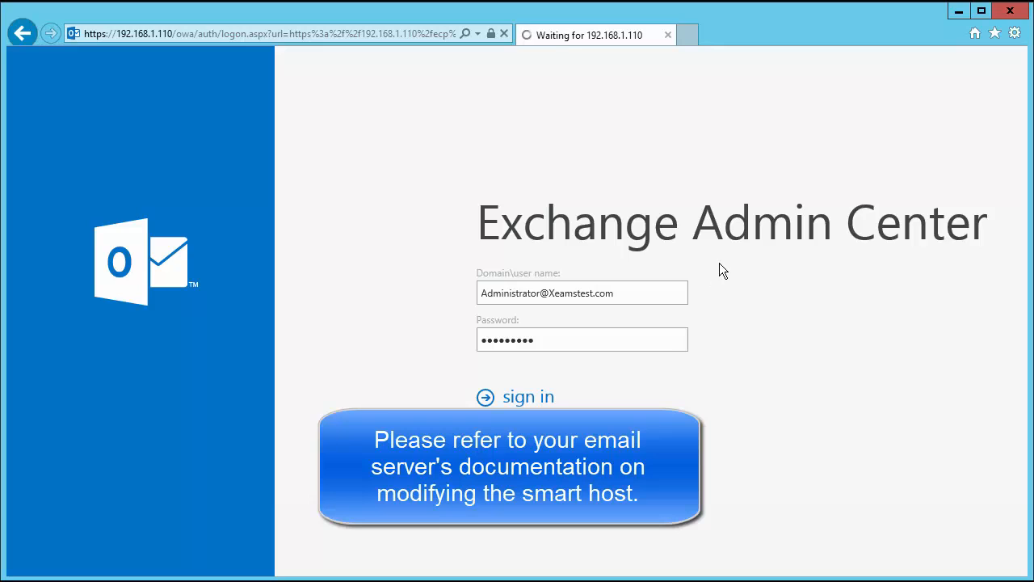
left_click(527, 395)
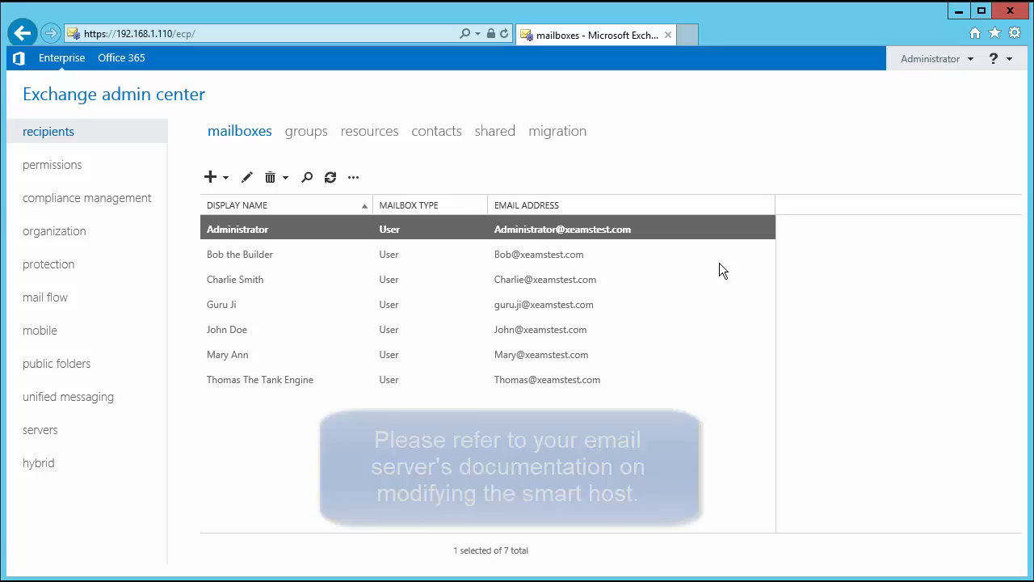
Go to mail flow > send connectors and start a new send connector.
left_click(237, 230)
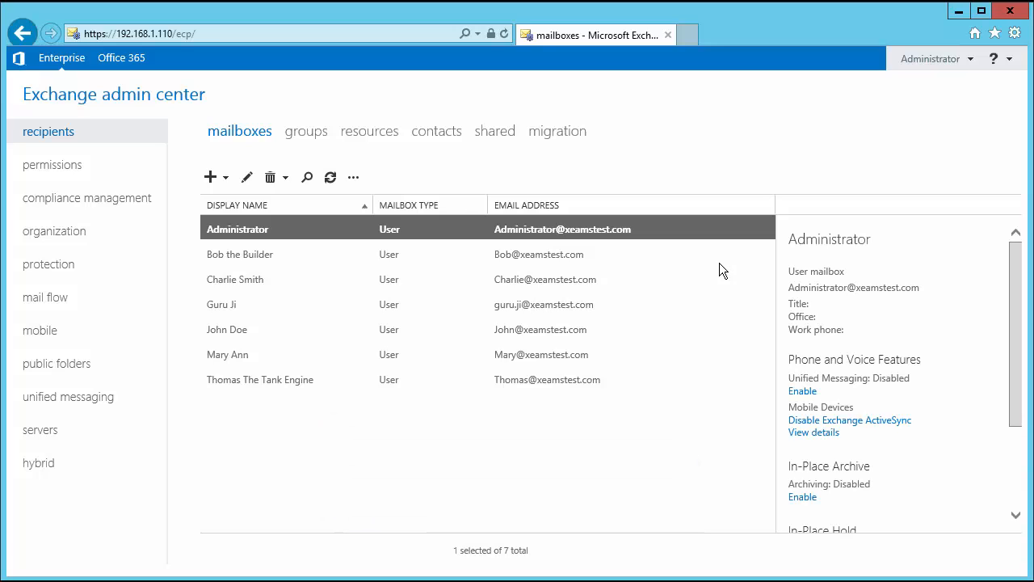
mouse_move(186, 162)
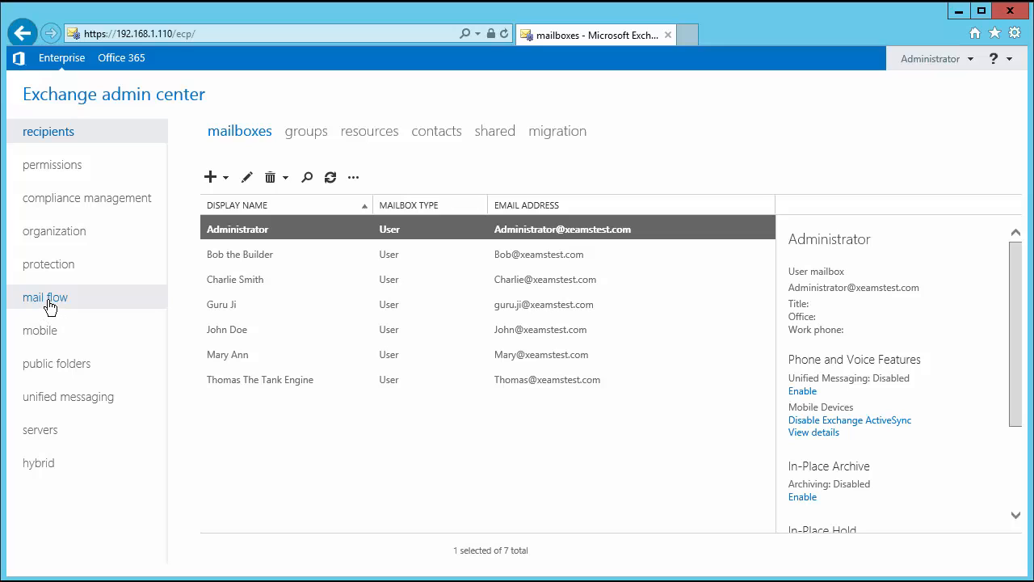
left_click(45, 297)
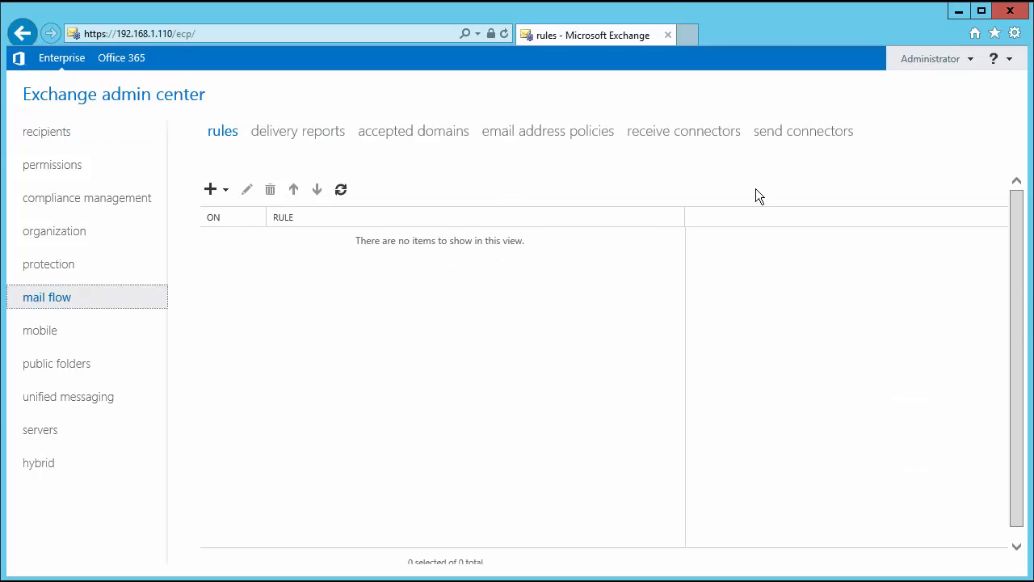
left_click(803, 131)
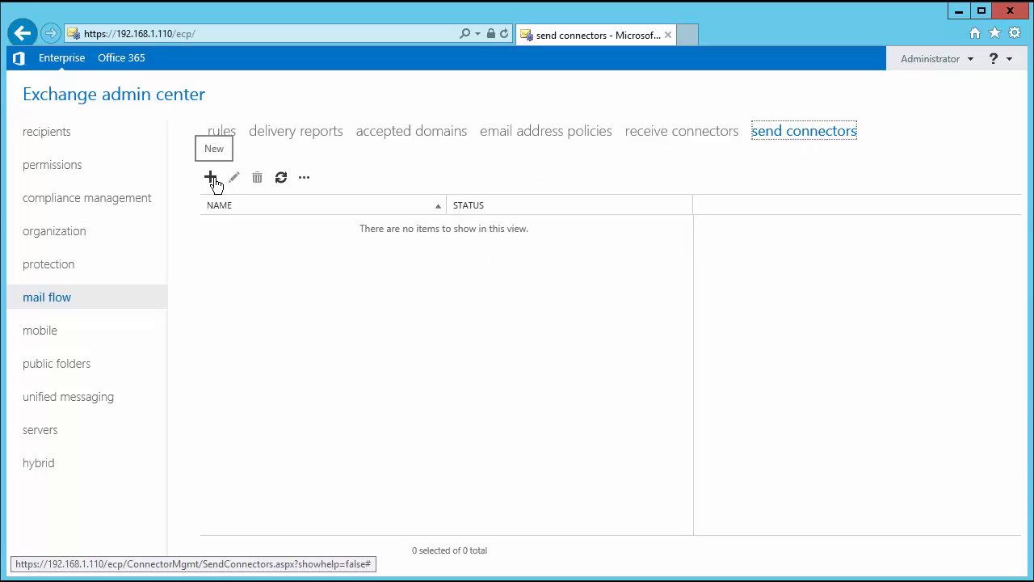
left_click(210, 176)
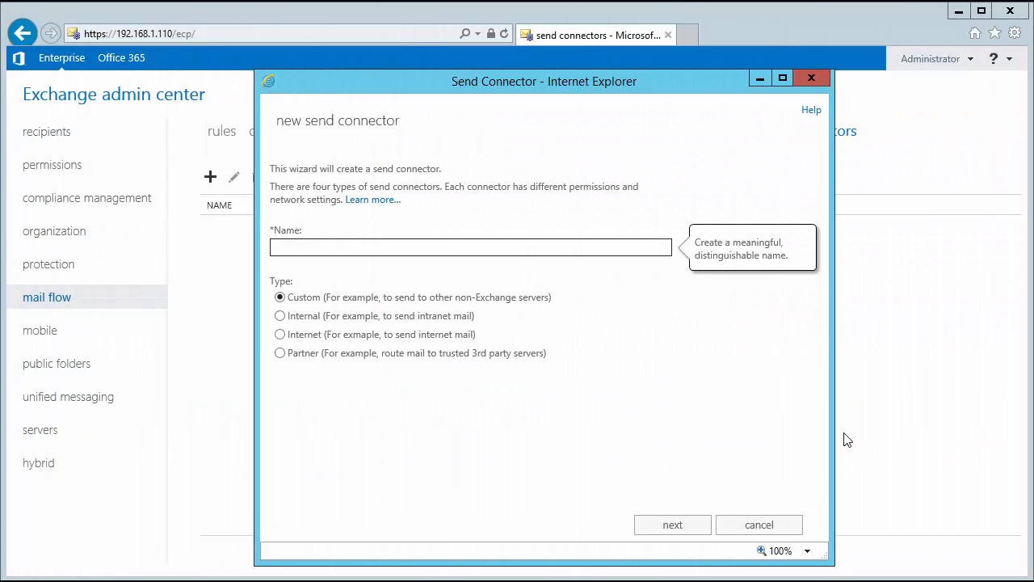
Name the connector Xeams, keep type Custom, and continue to network settings.
left_click(470, 248)
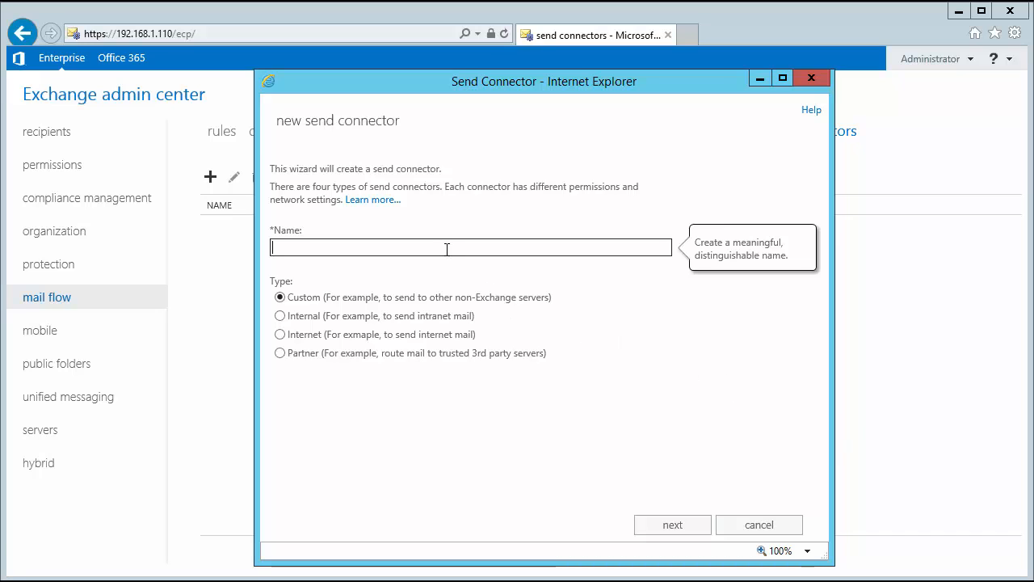
type("Xeams")
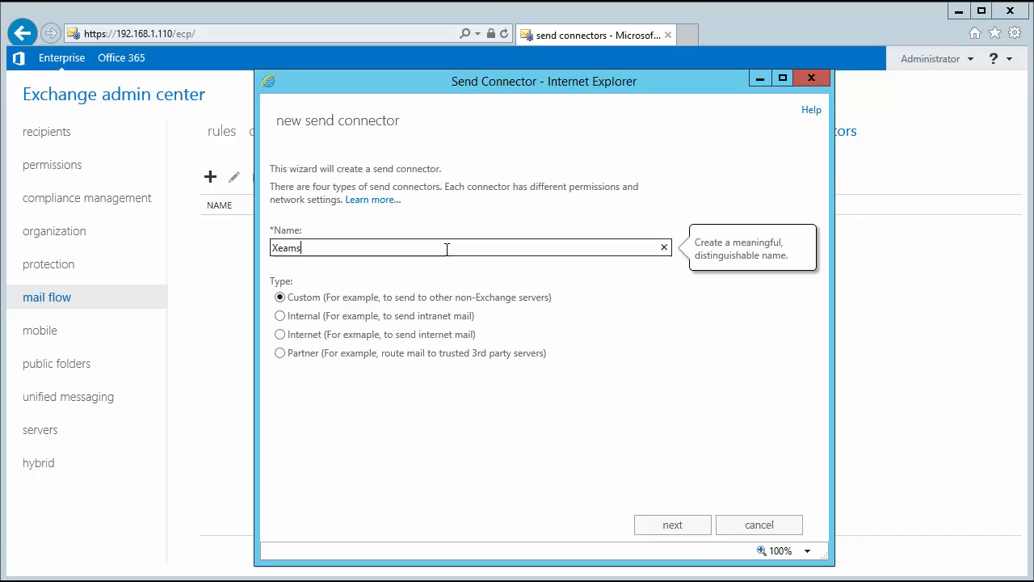
mouse_move(320, 301)
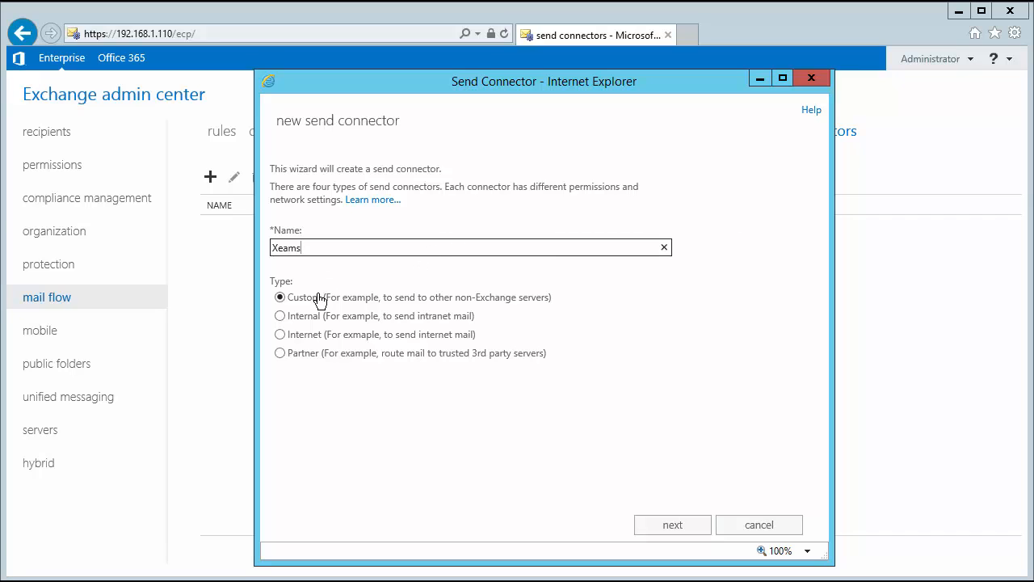
mouse_move(662, 471)
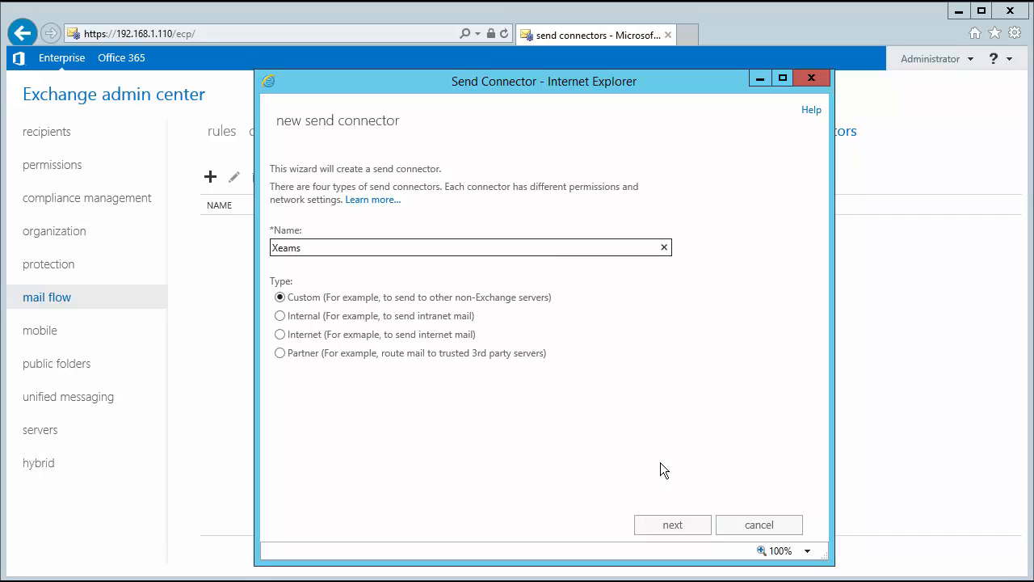
left_click(672, 524)
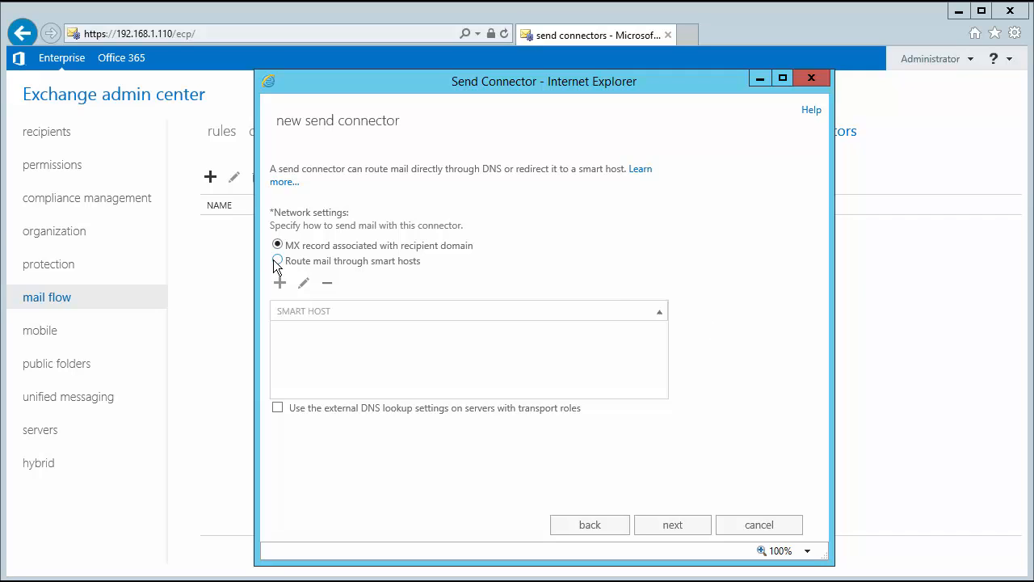
Route mail through a smart host at the Xeams 192.168. address with authentication None, then continue.
left_click(278, 260)
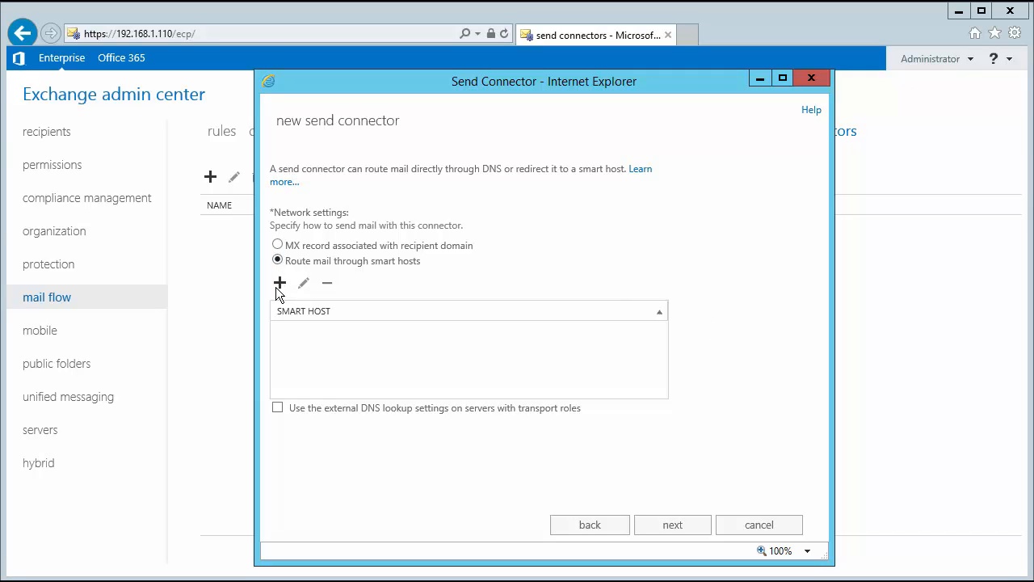
left_click(279, 281)
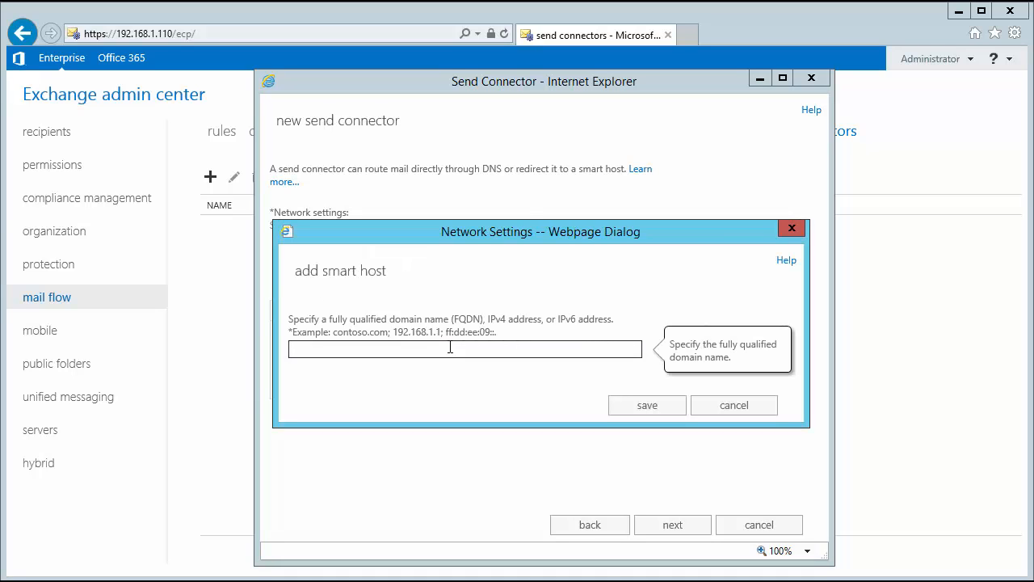
type("192.168.")
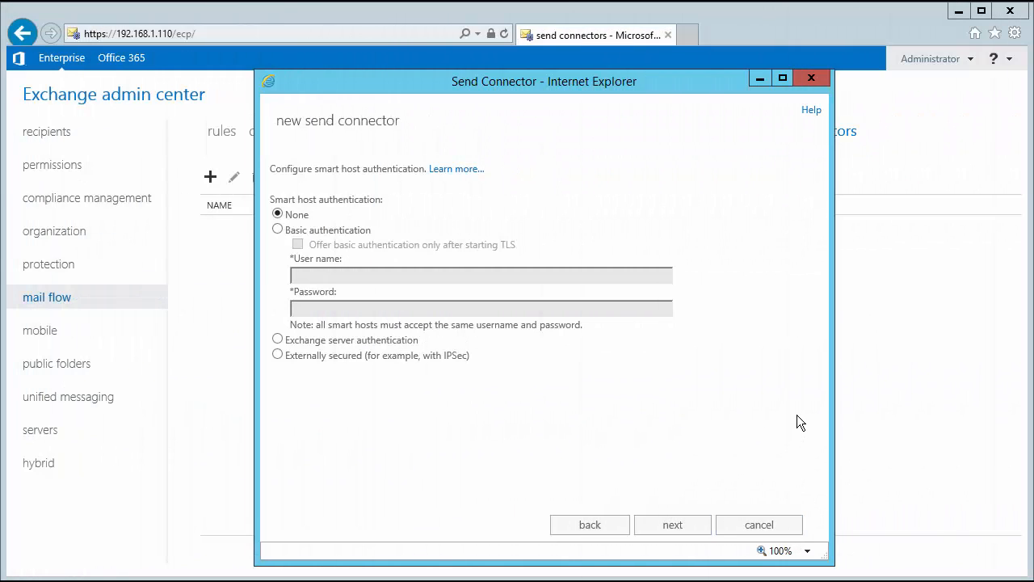
mouse_move(746, 397)
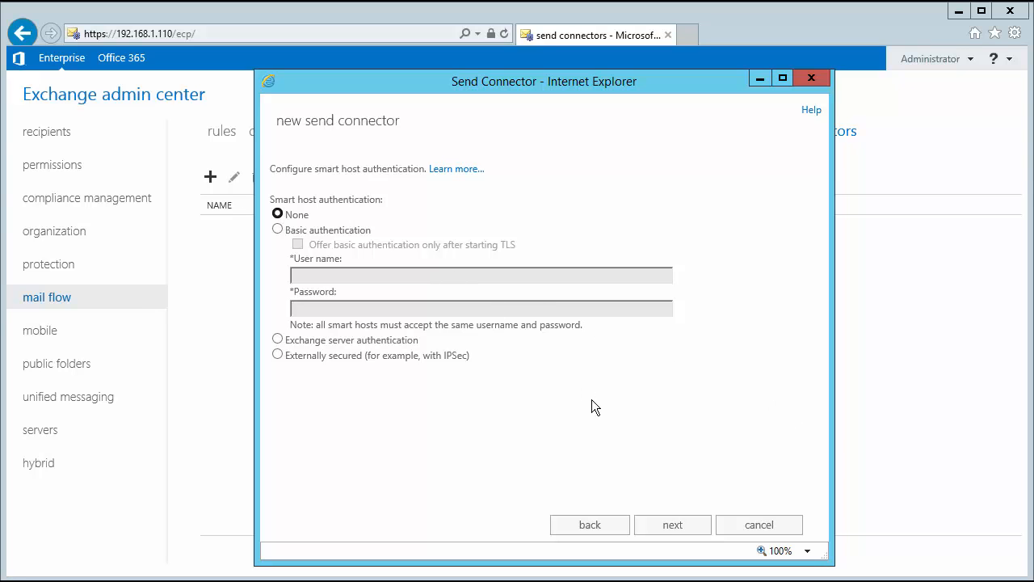
left_click(673, 523)
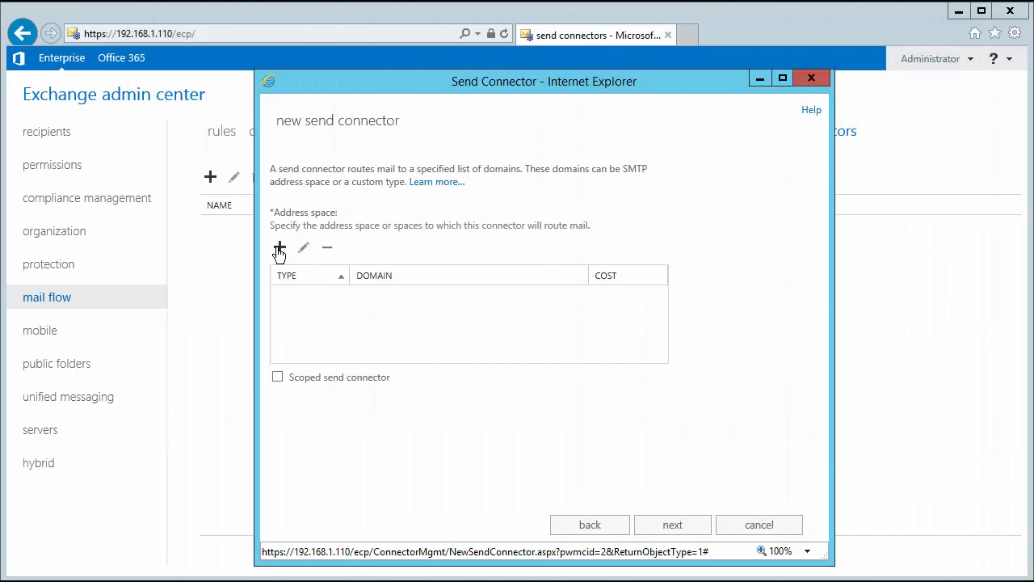
Add SMTP address space * at cost 1, save it, and continue to source servers.
left_click(279, 248)
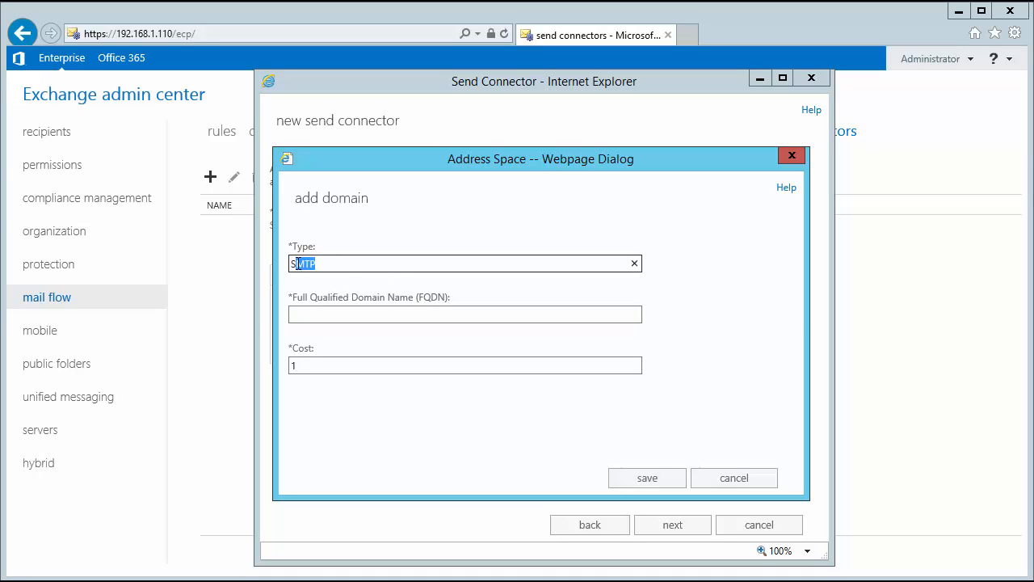
left_click(465, 365)
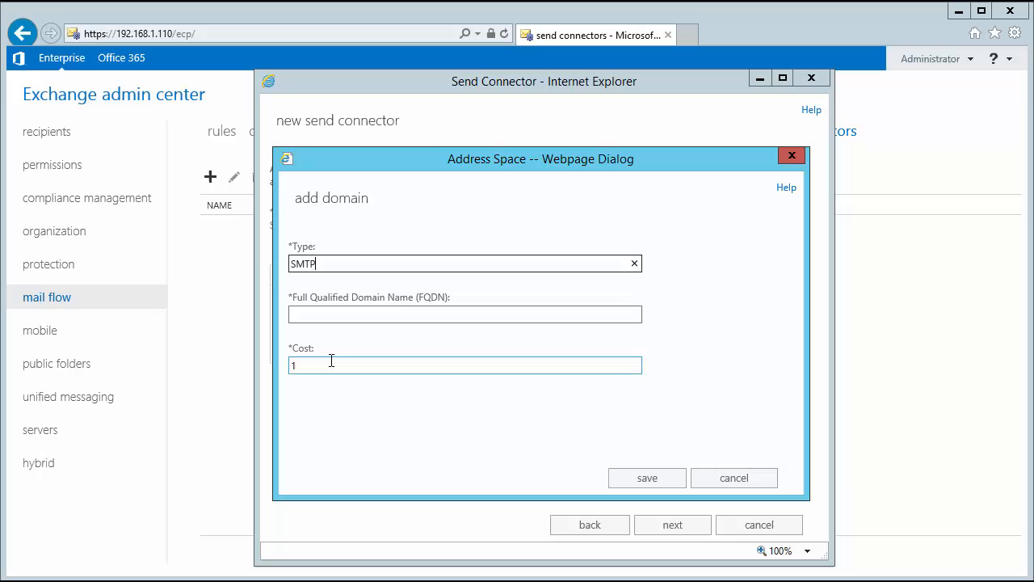
left_click(465, 313)
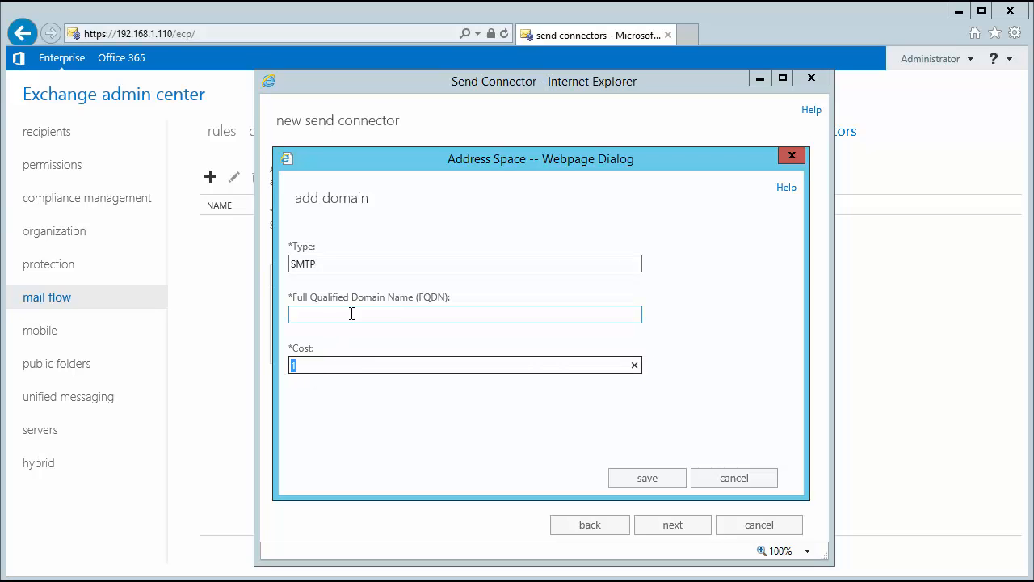
type("*")
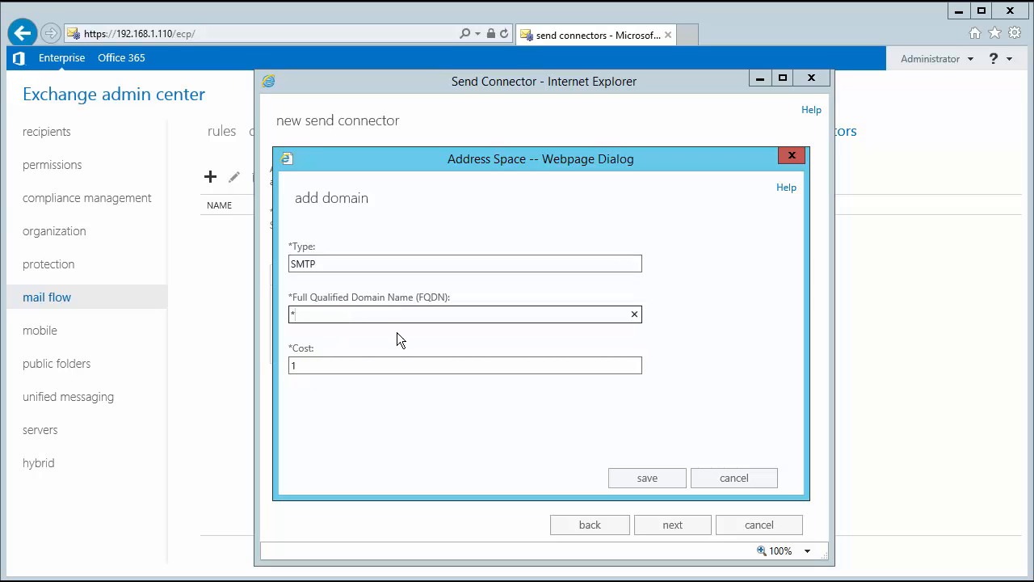
left_click(646, 478)
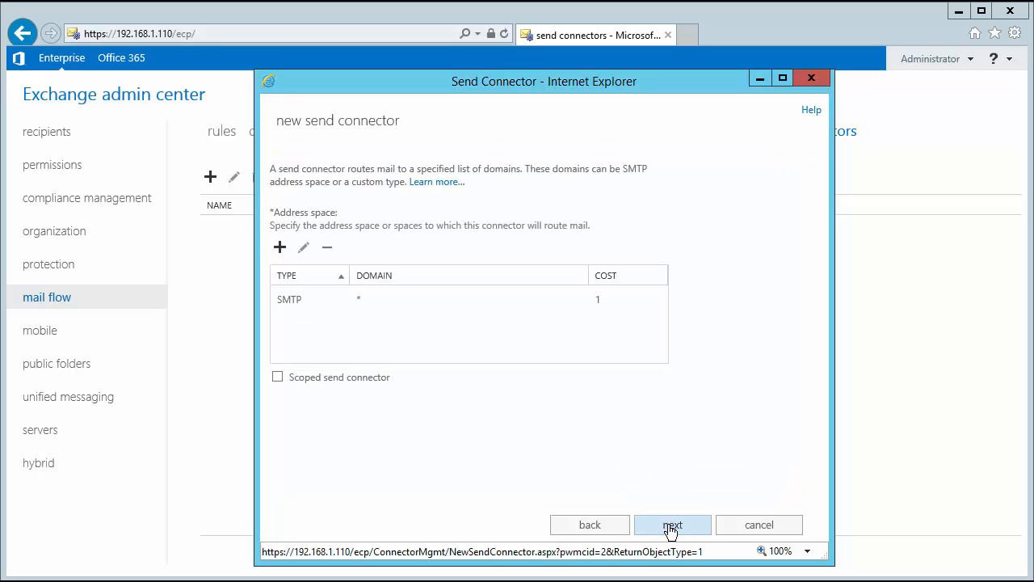
left_click(672, 524)
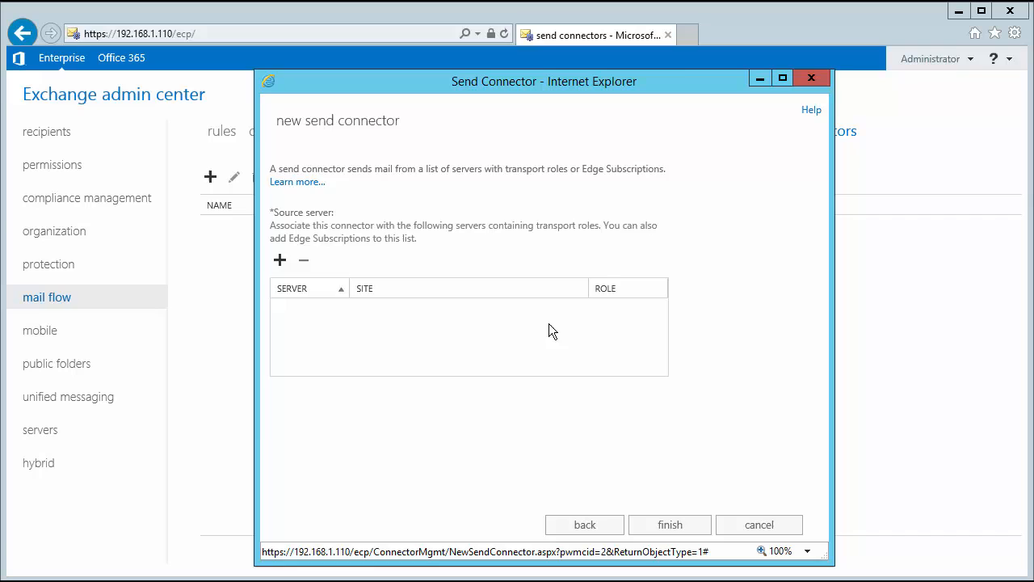
Add the MAIL server as the connector's source server and finish the wizard.
left_click(280, 258)
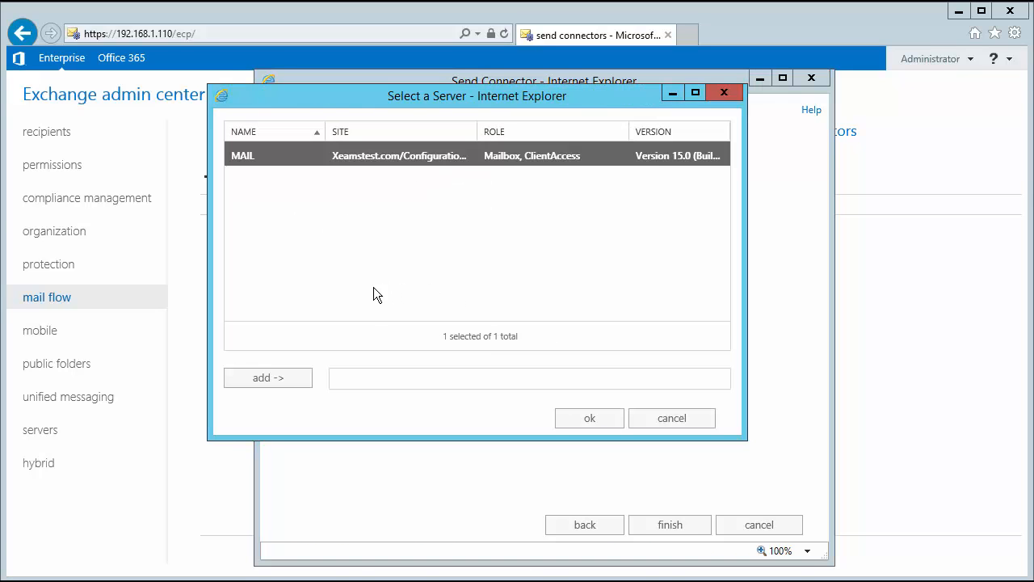
mouse_move(268, 378)
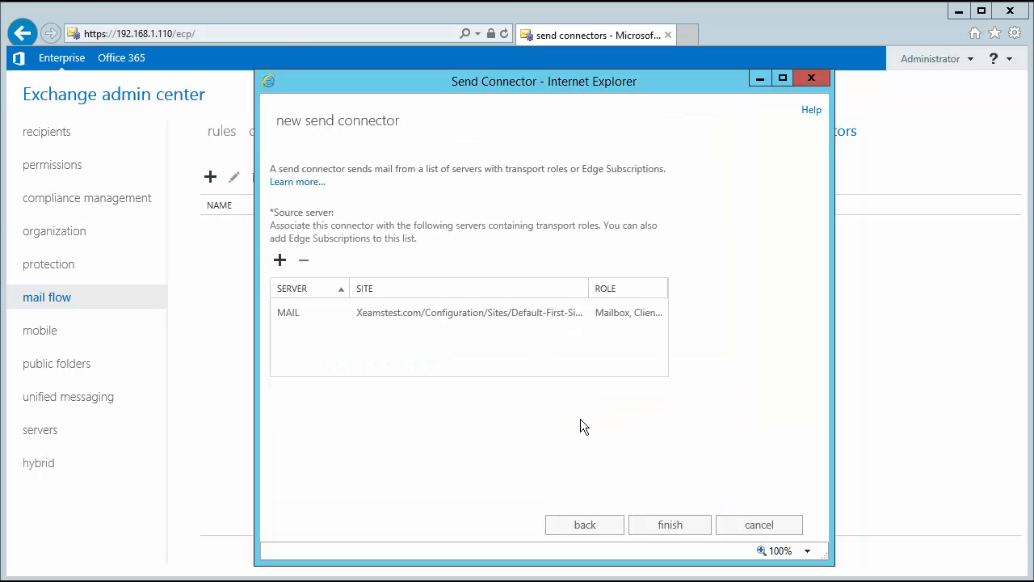
left_click(669, 524)
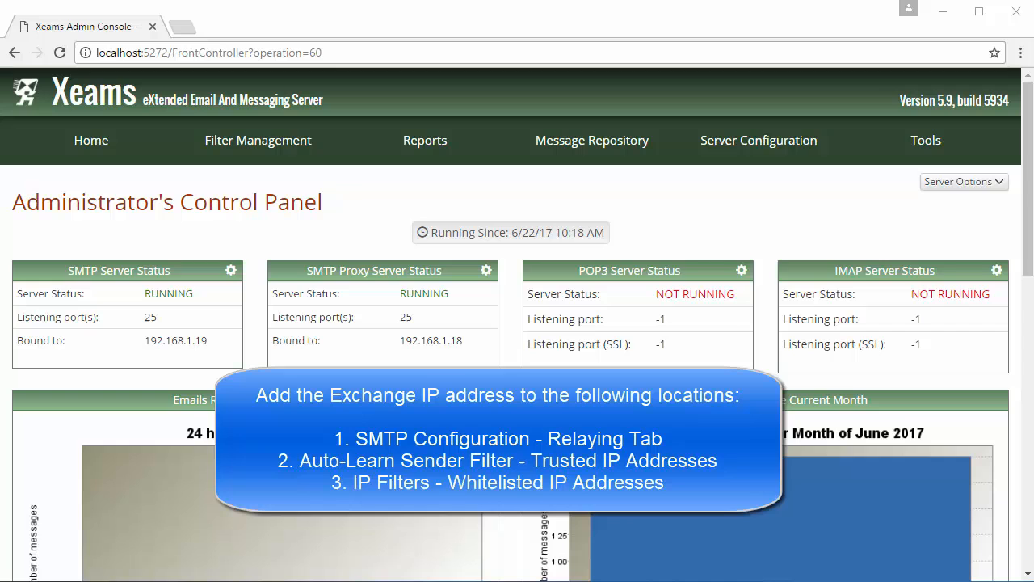
mouse_move(236, 278)
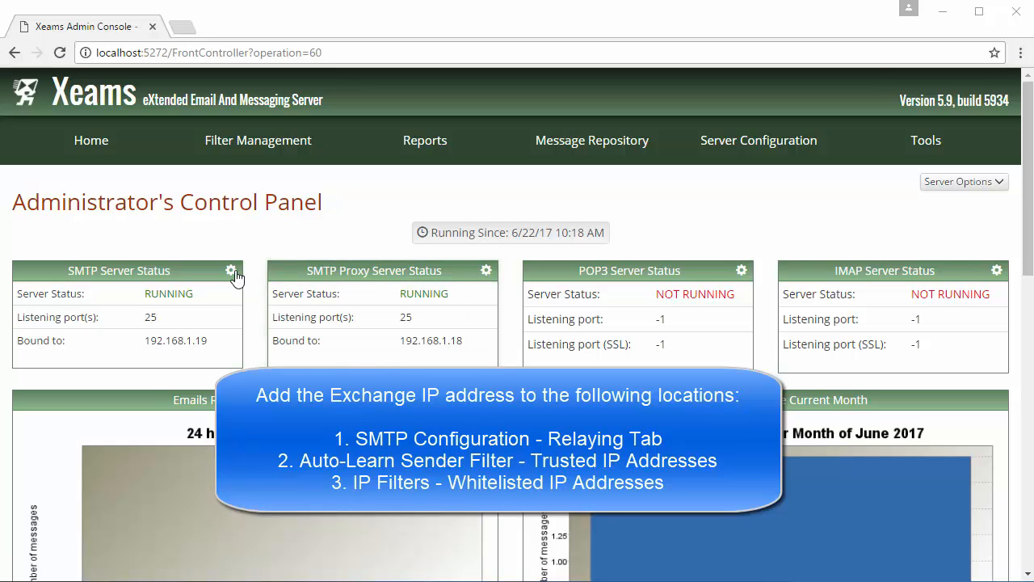
Add 192.168.1.110 to the SMTP server's Relaying allowed IP list and save.
left_click(229, 270)
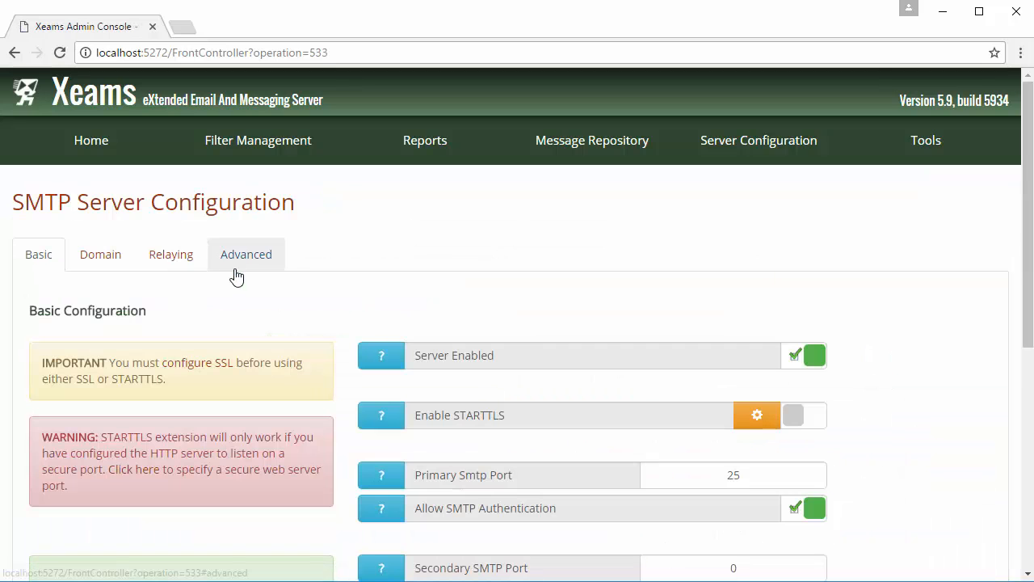
left_click(172, 253)
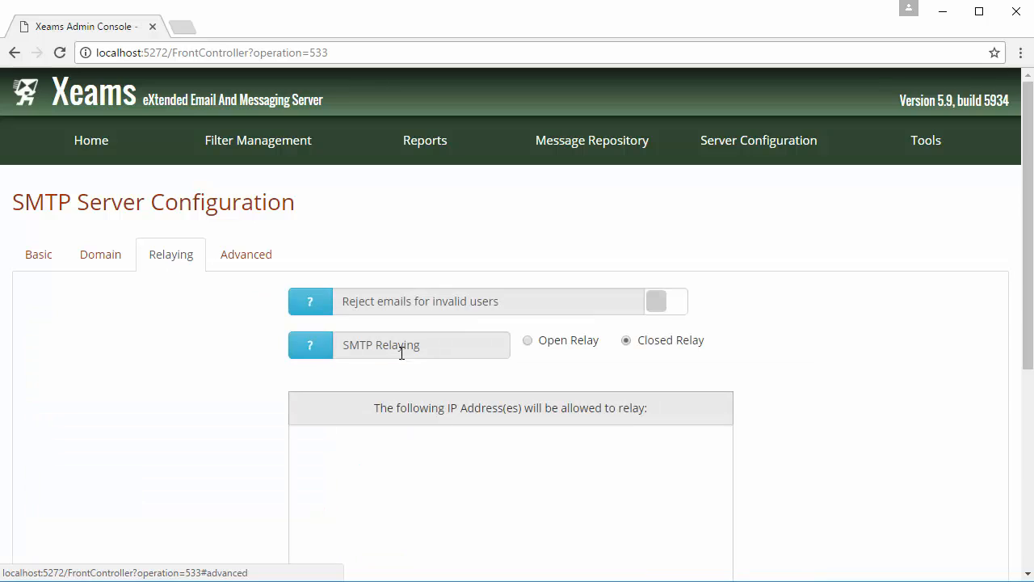
type("192.168.")
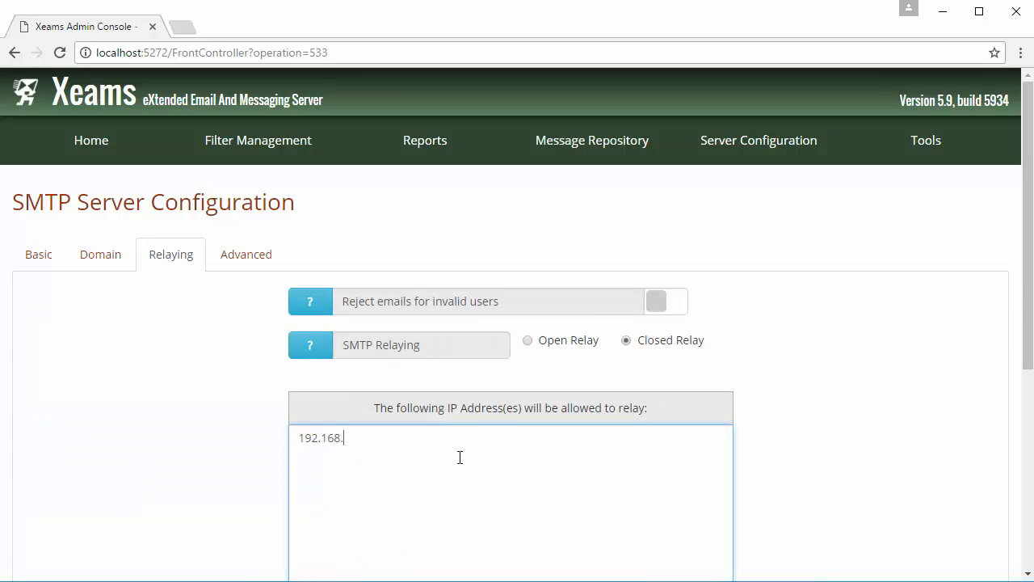
type("1.110")
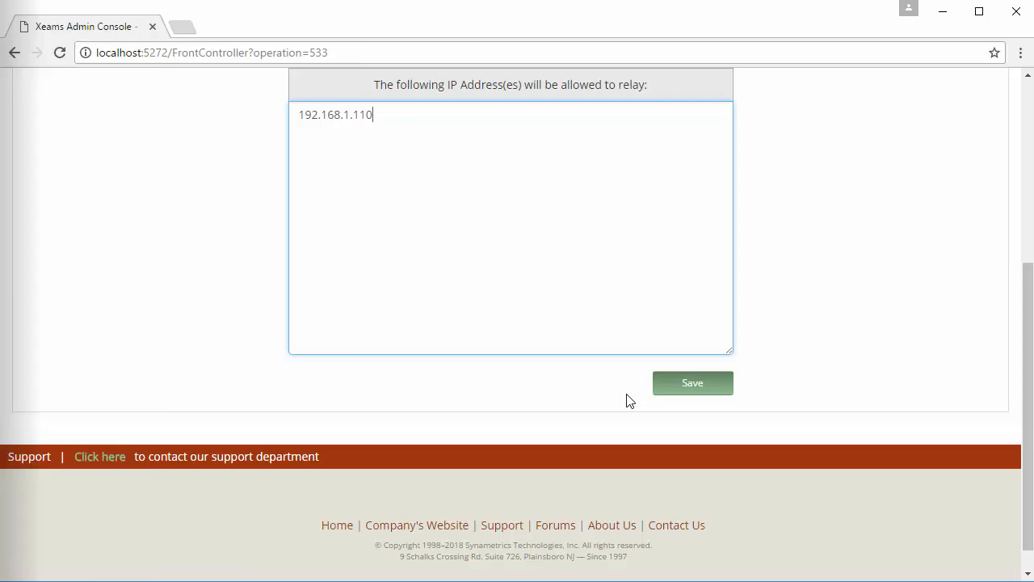
left_click(692, 382)
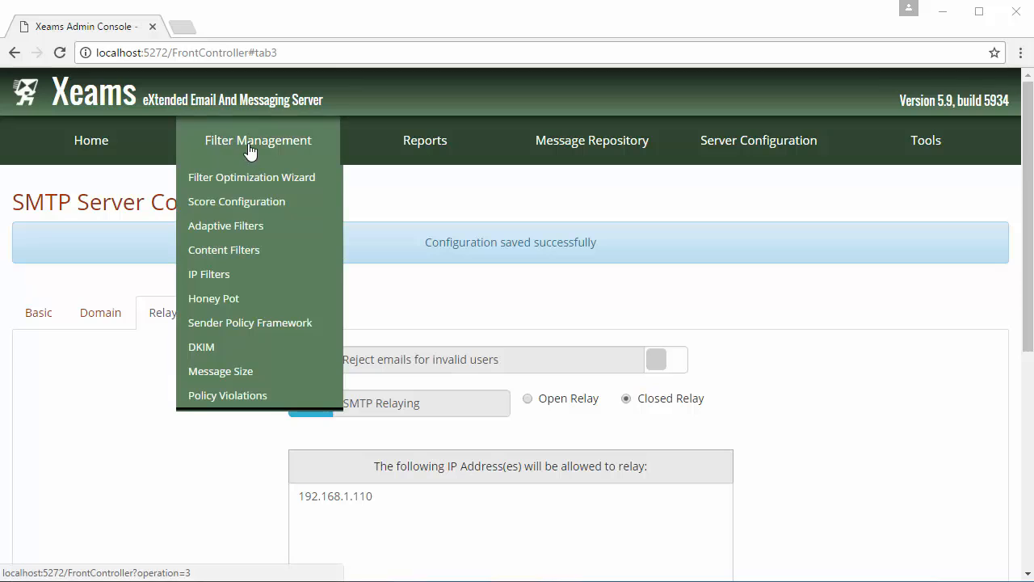
mouse_move(227, 226)
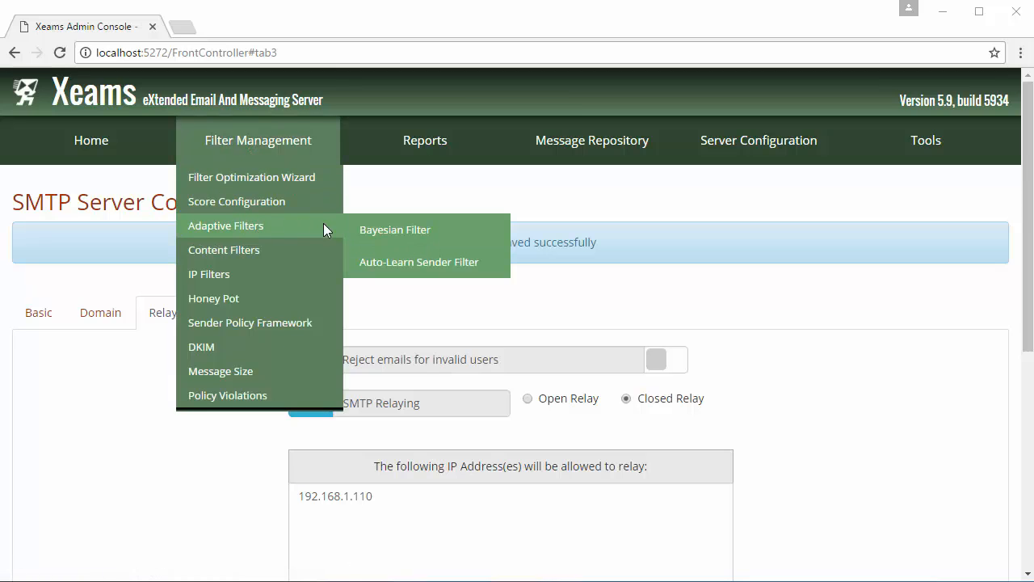
mouse_move(401, 267)
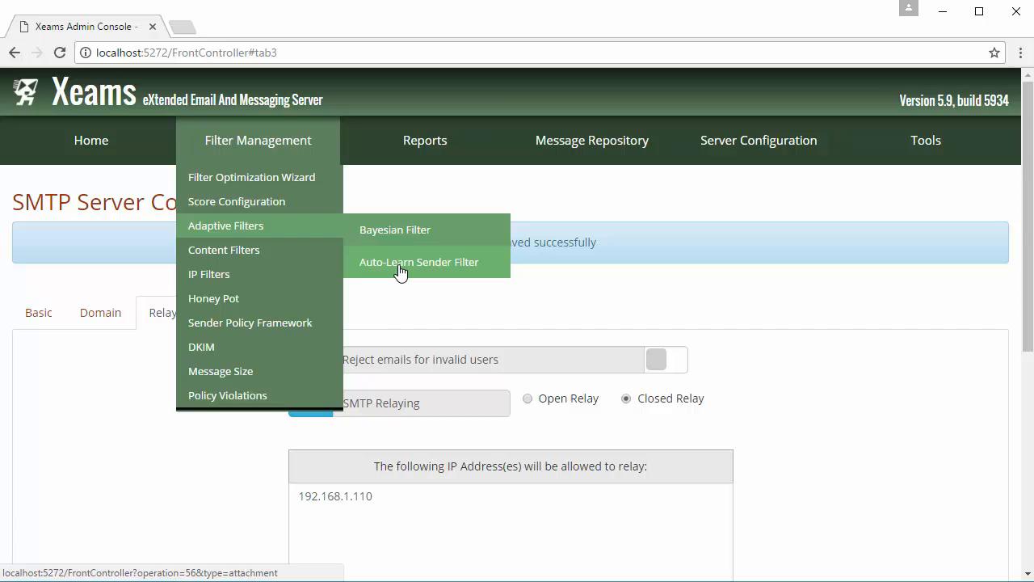
Add 192.168.1.110 as a trusted IP under the Auto-Learn Sender filter and return to Filter Management.
left_click(419, 262)
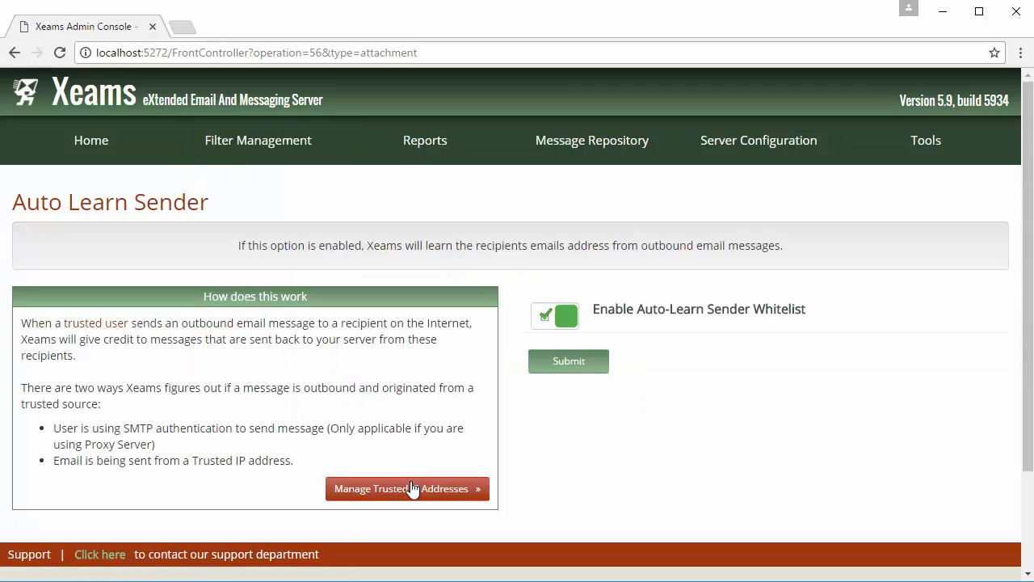
left_click(408, 488)
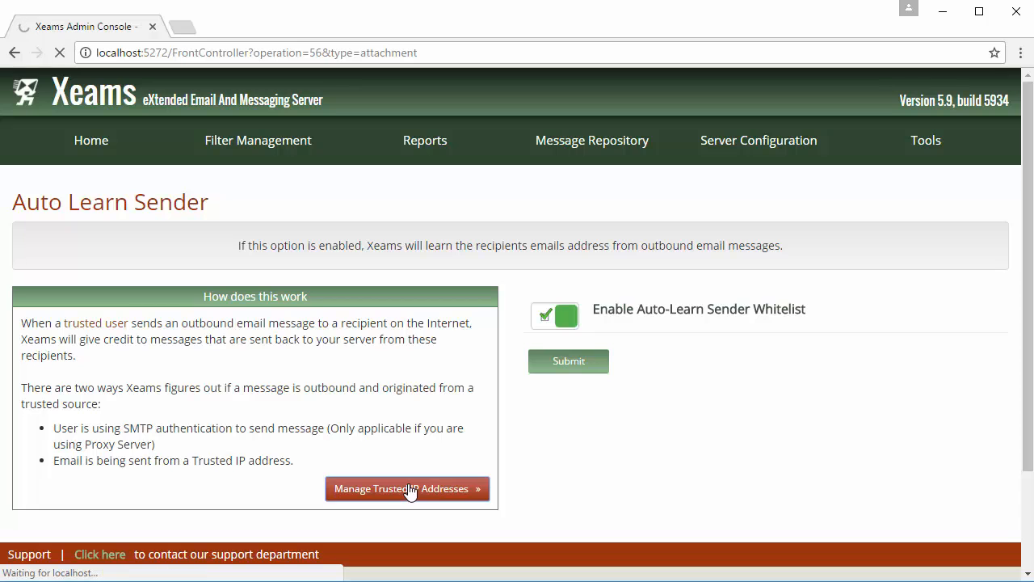
left_click(407, 488)
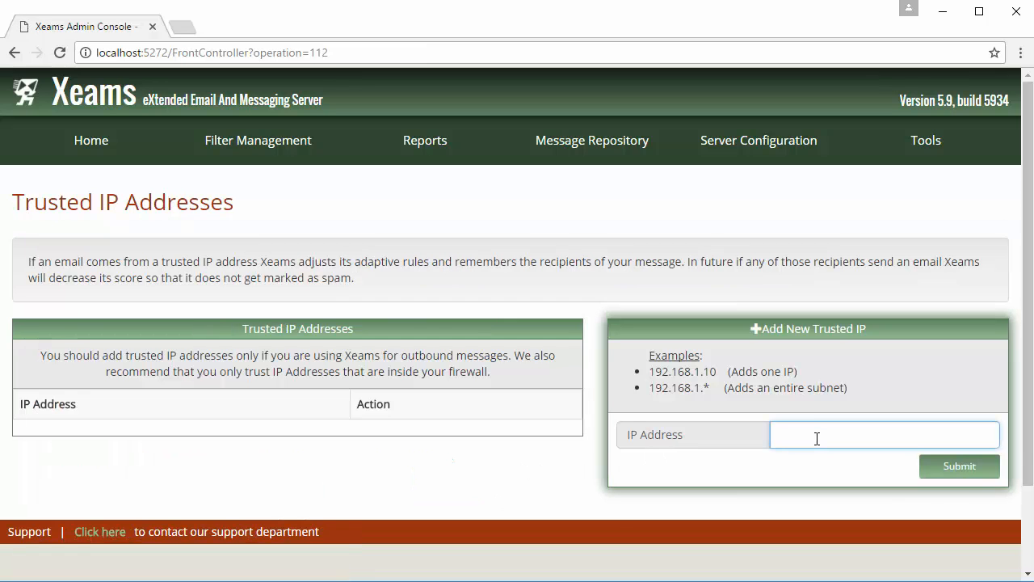
left_click(960, 466)
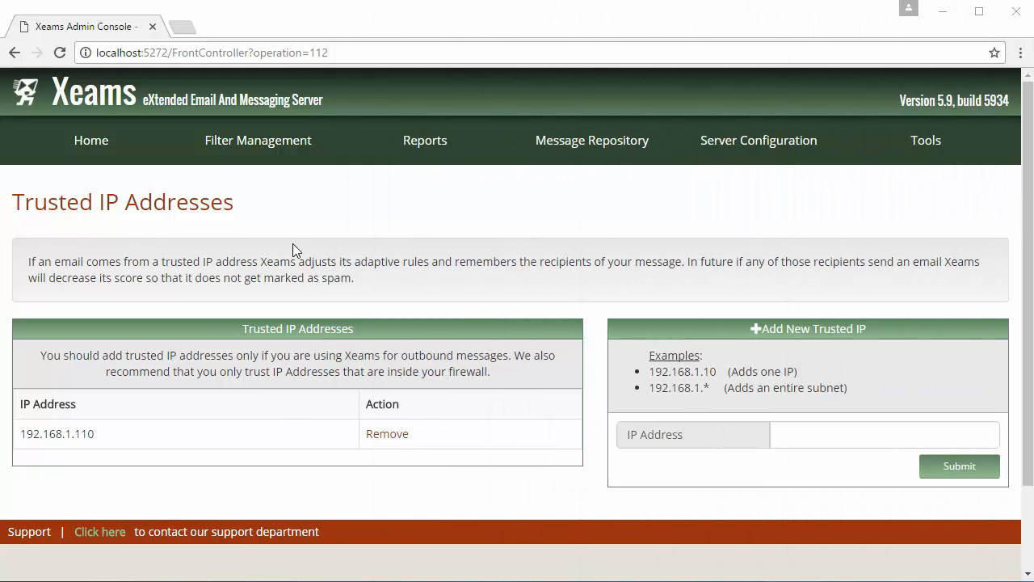
mouse_move(266, 165)
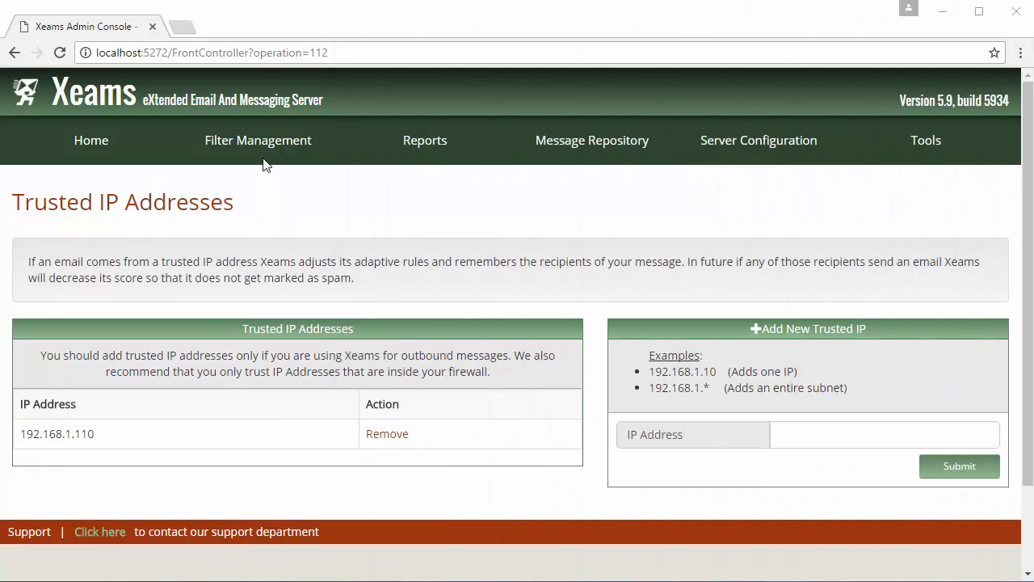
left_click(259, 139)
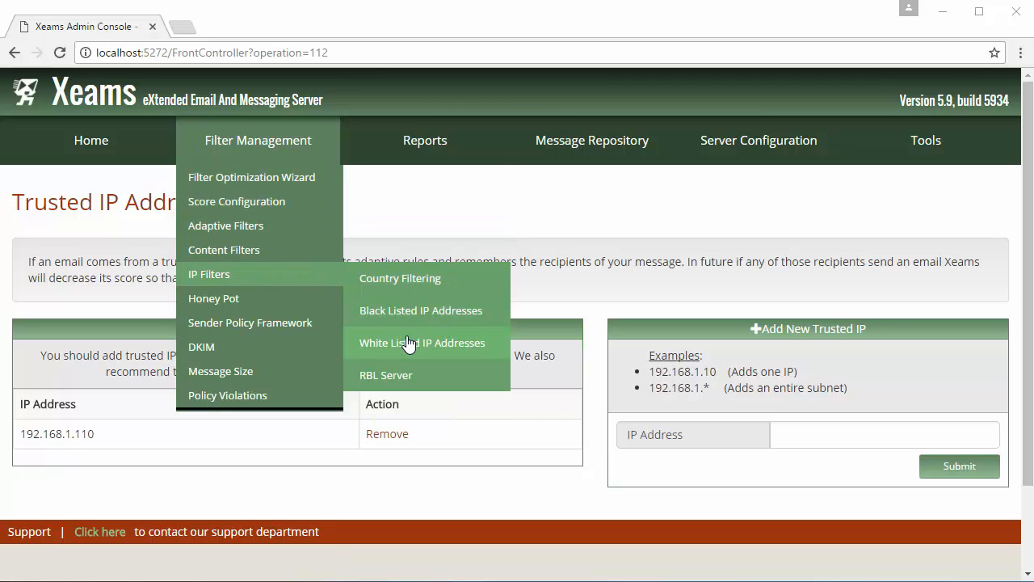
Open White Listed IP Addresses and begin entering the Exchange IP (192.16...).
left_click(422, 342)
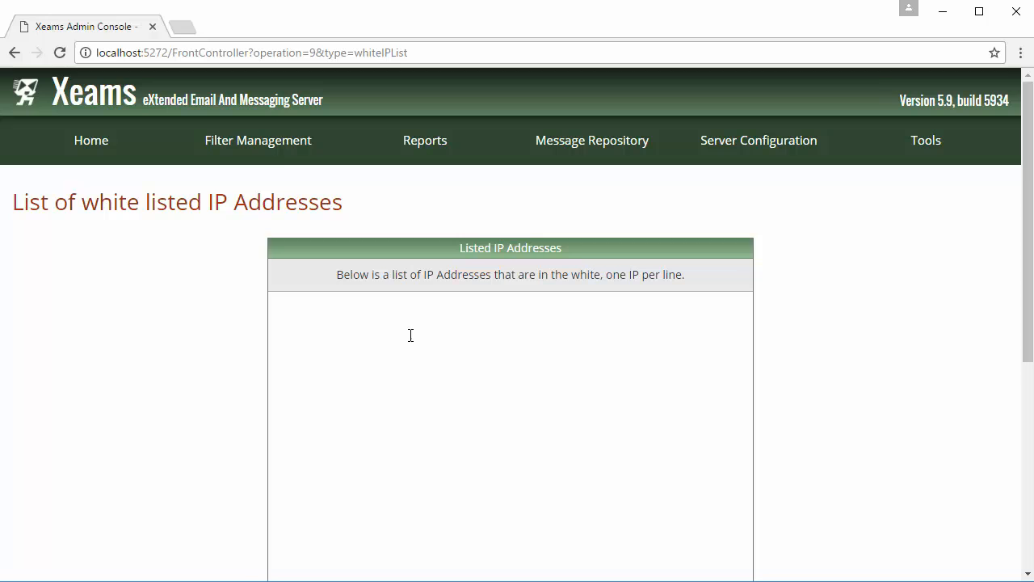
type("192.16")
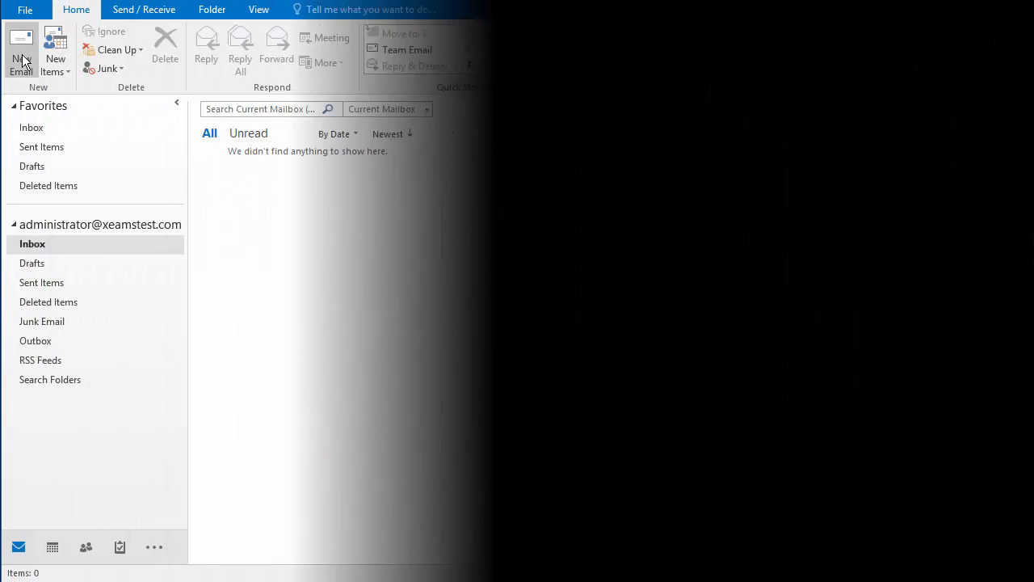
Compose a new message with the subject 'Test Outbound' for the external recipient.
left_click(21, 52)
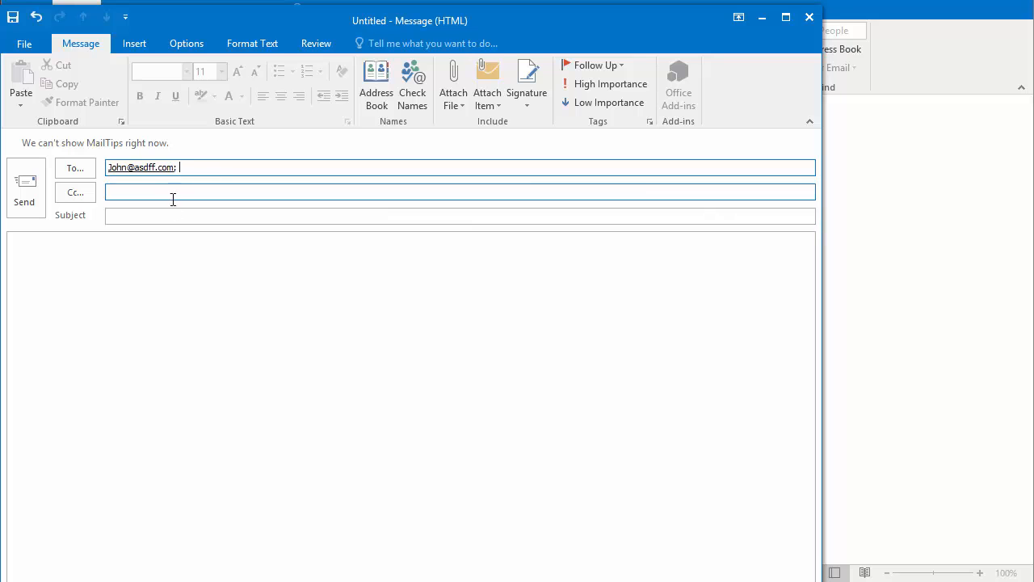
type("Test Outb")
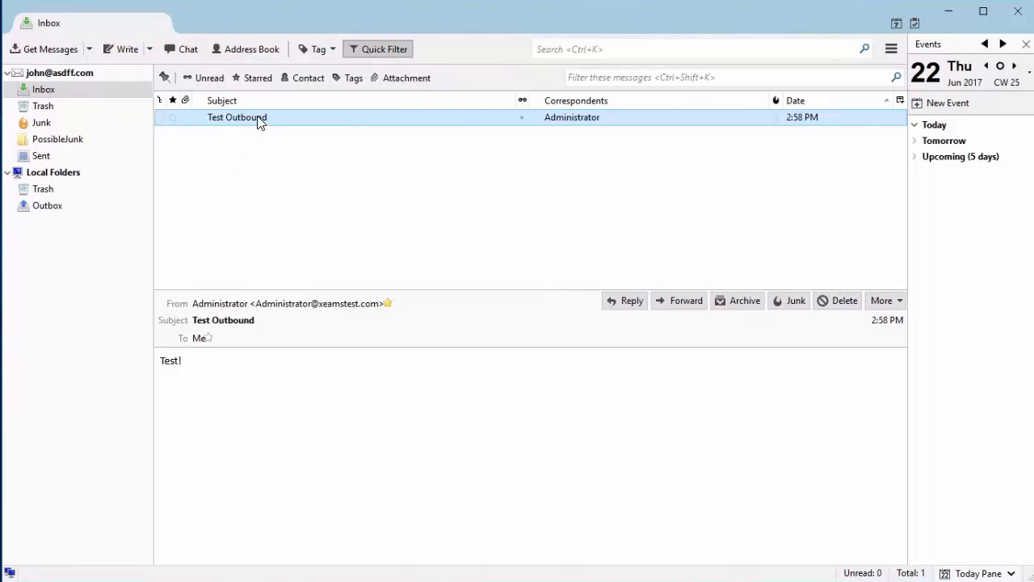
Open the received 'Test Outbound' message from Administrator in its own tab.
double_click(236, 116)
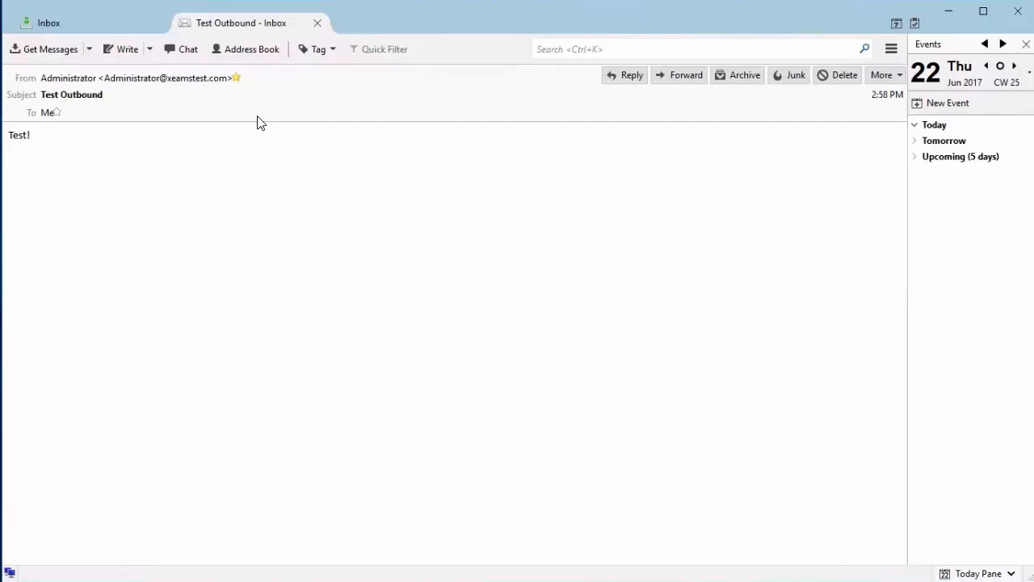
mouse_move(252, 236)
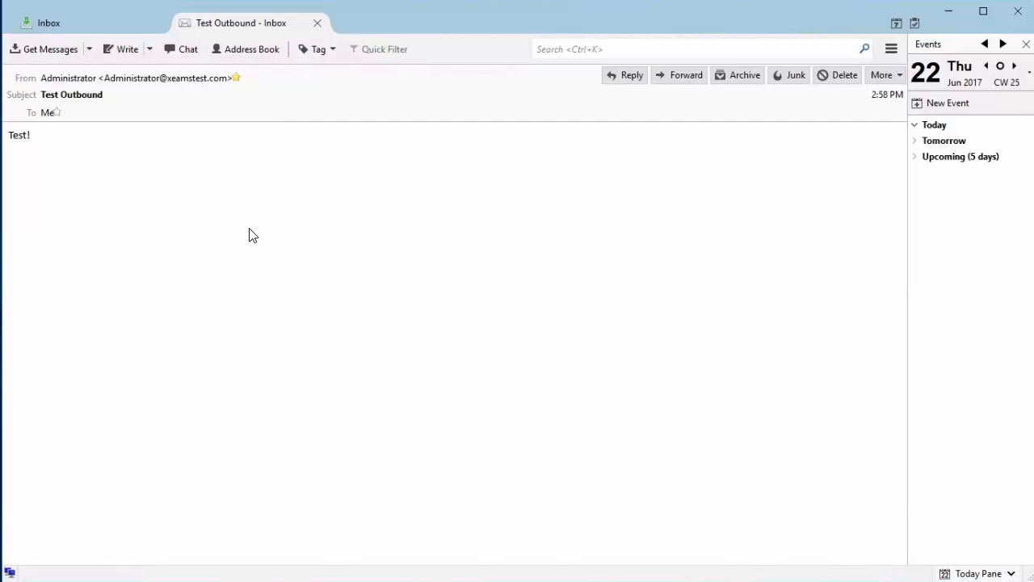